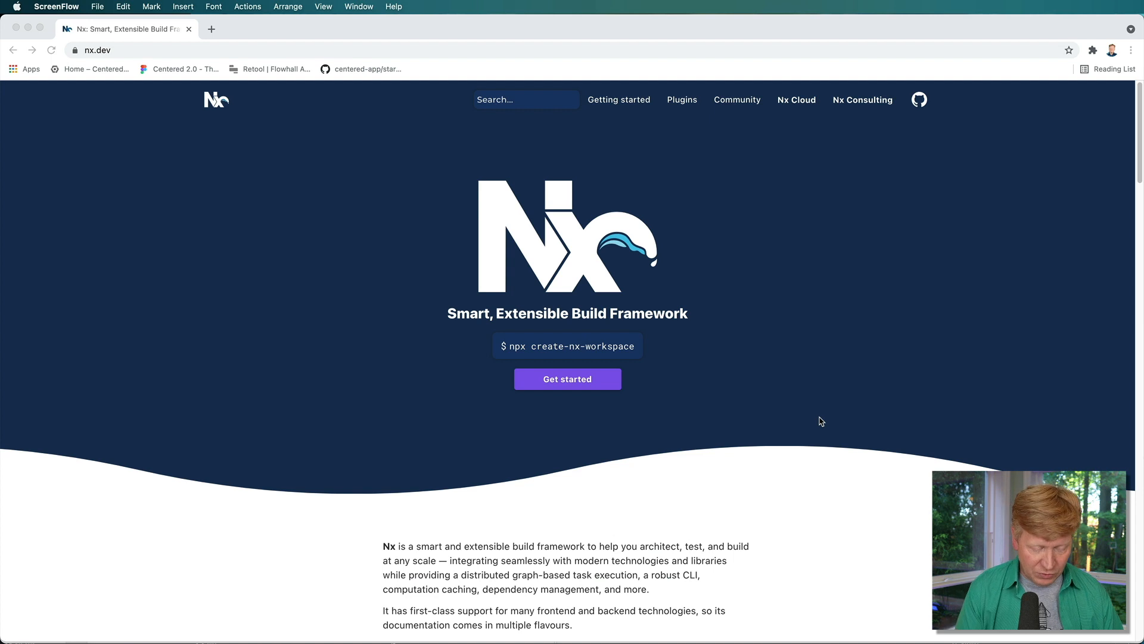
pyautogui.moveTo(518, 360)
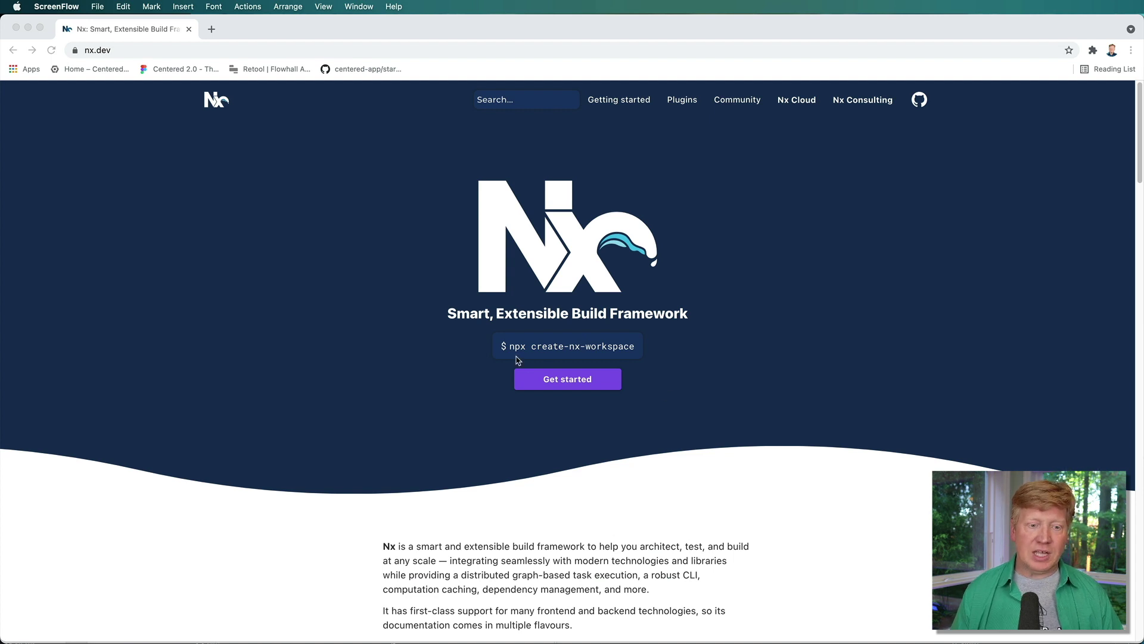
# View the npx create-nx-workspace snippet on nx.dev and bring iTerm2 to the front
pyautogui.click(599, 350)
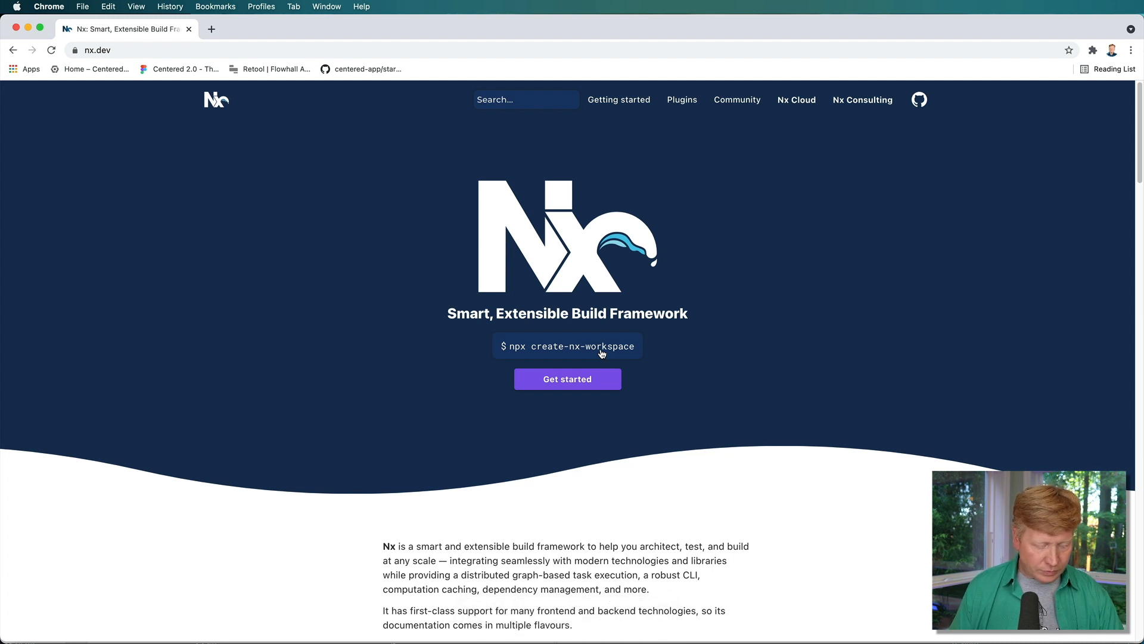
pyautogui.click(641, 429)
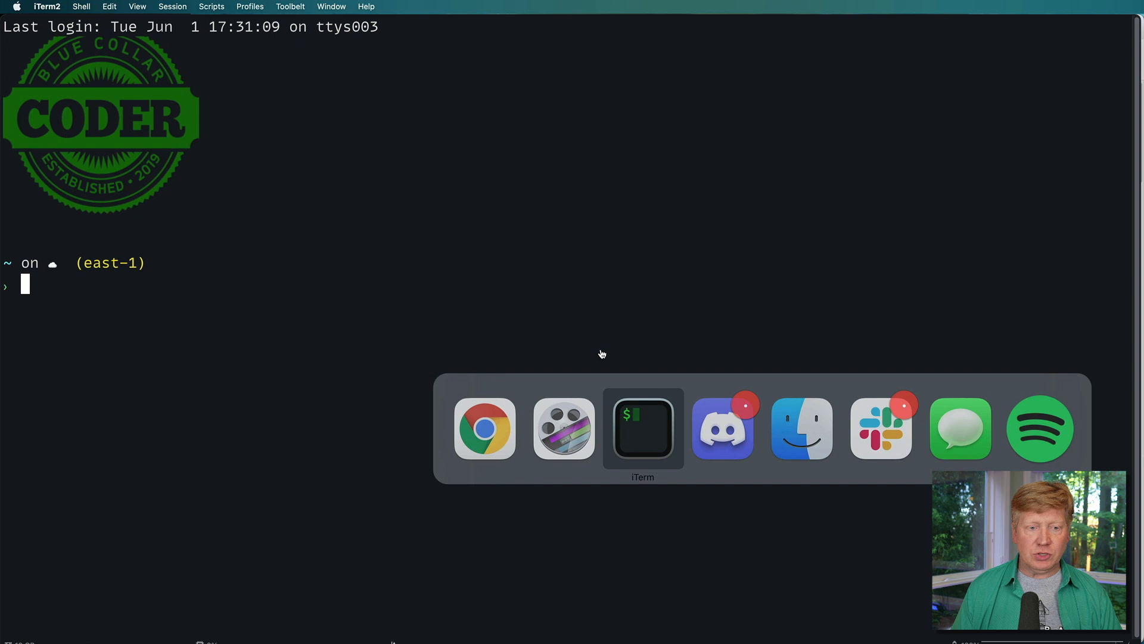
# Run npx create-nx-workspace bccmono with a React app myapp, CSS styles and no Nx Cloud, then clear the terminal
pyautogui.write('cd tmp/no-bs-ts')
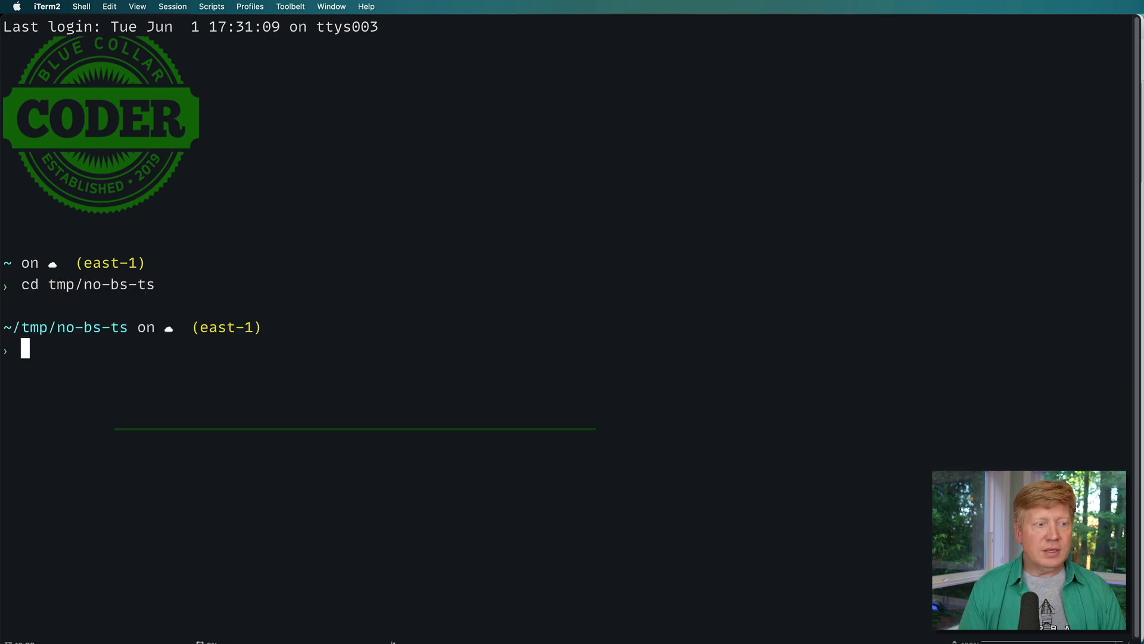
pyautogui.write('npx create-nx-workspace')
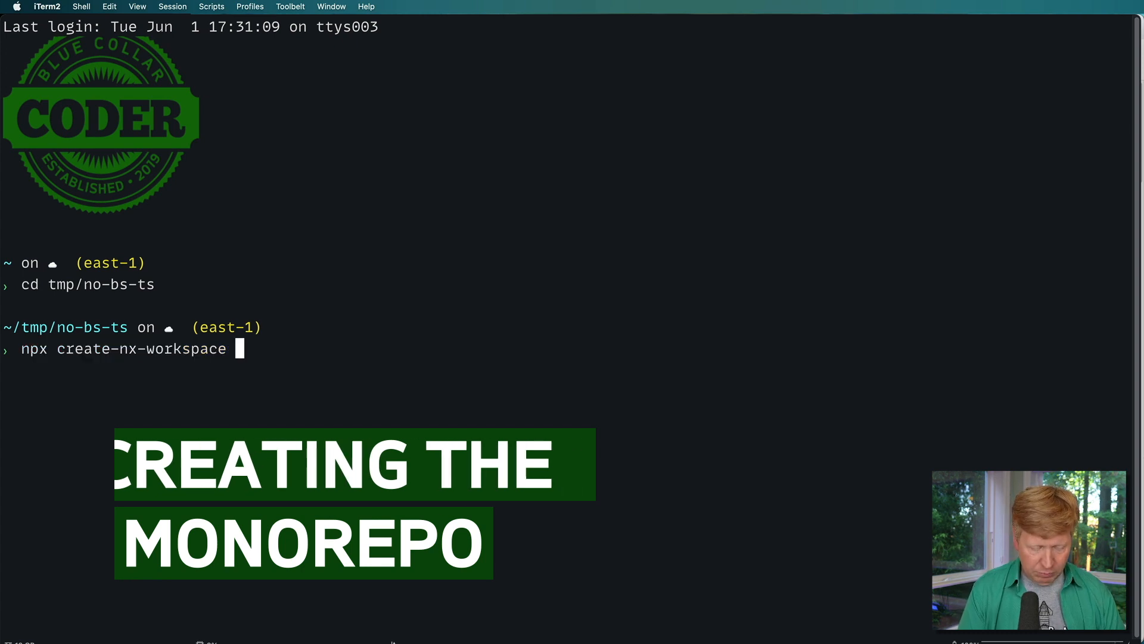
pyautogui.write('bccmono')
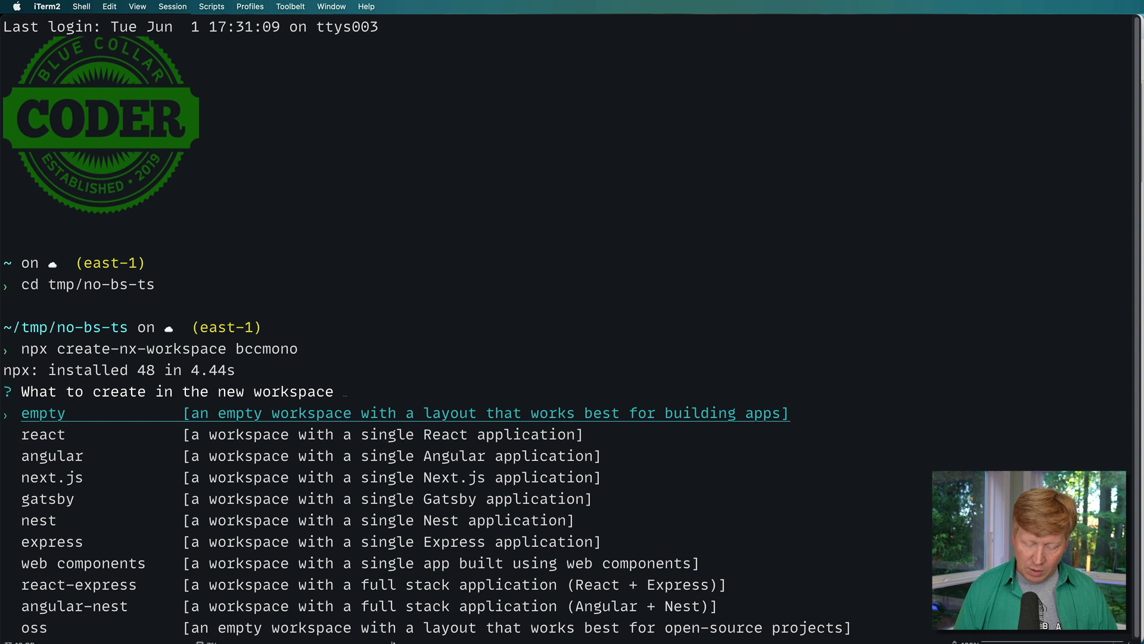
pyautogui.press('Down')
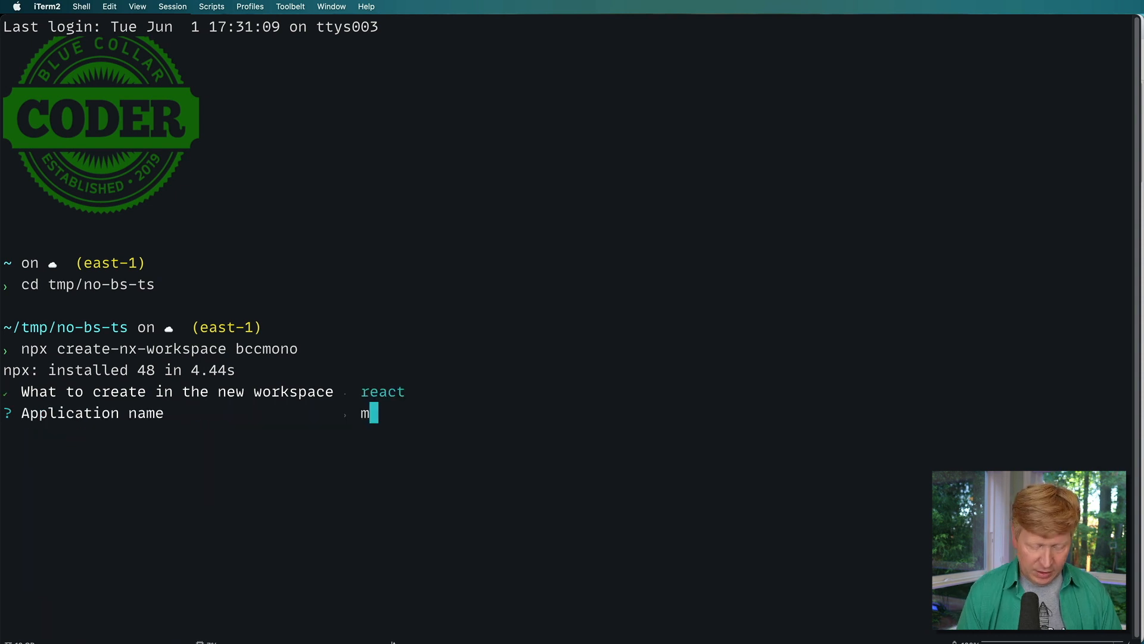
pyautogui.write('yapp')
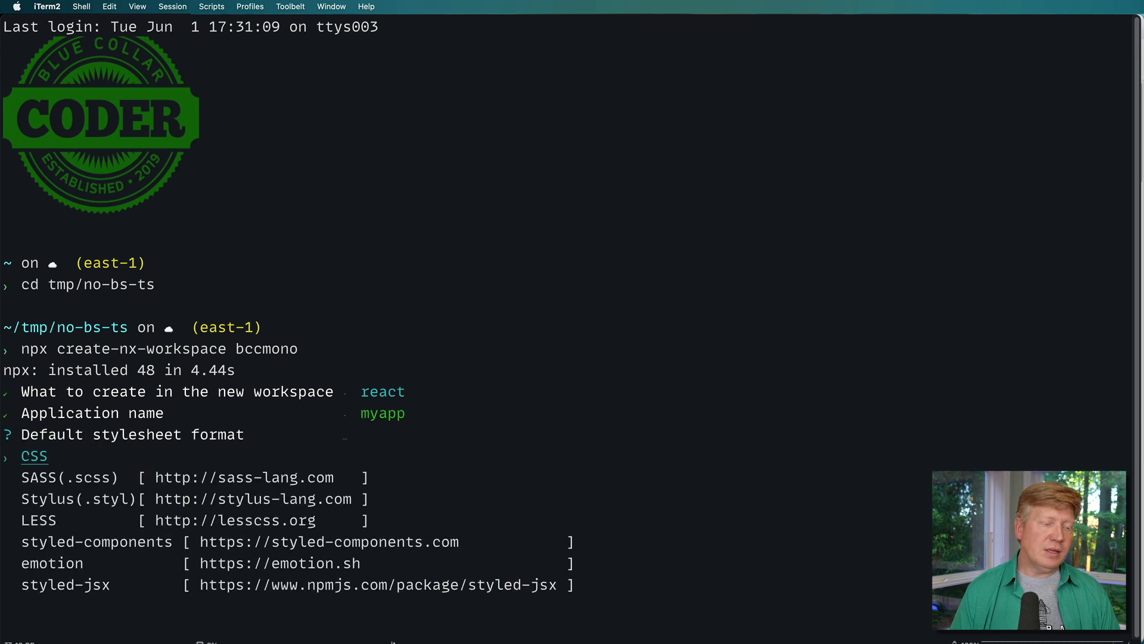
pyautogui.press('Enter')
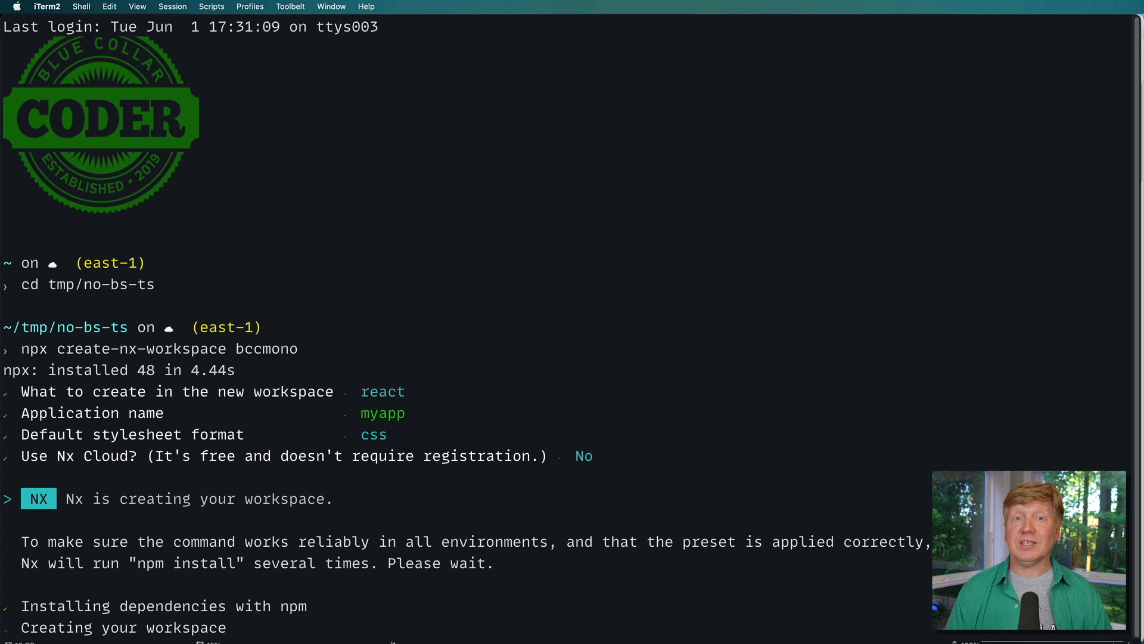
pyautogui.press('cmd+k')
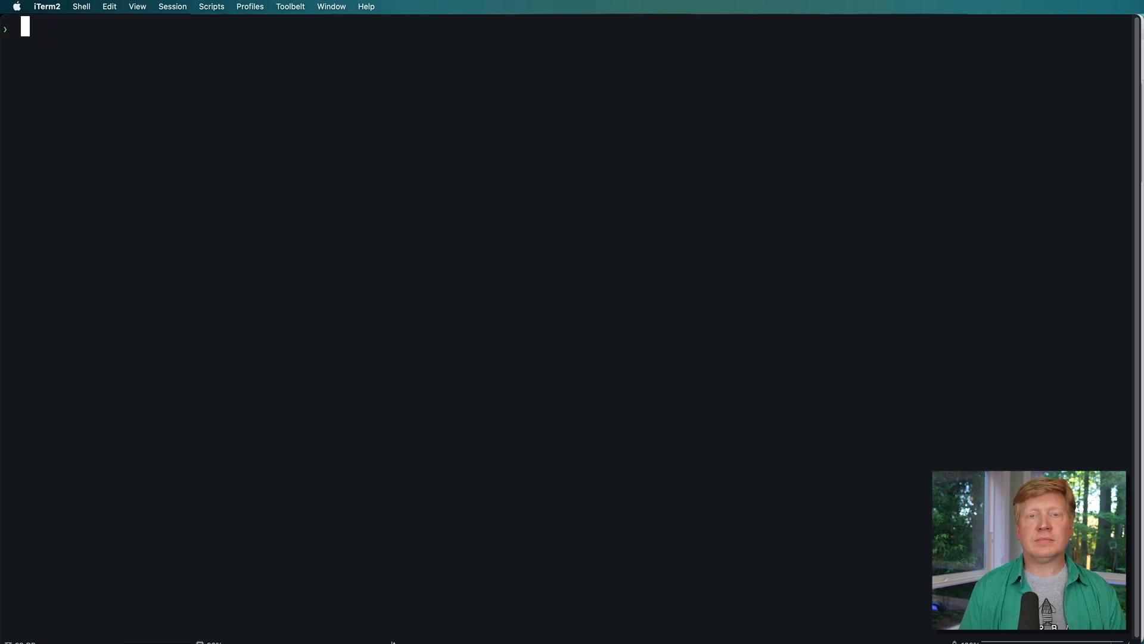
# cd into bccmono, open it in VS Code and expand the myapp project in the Explorer
pyautogui.write('cd')
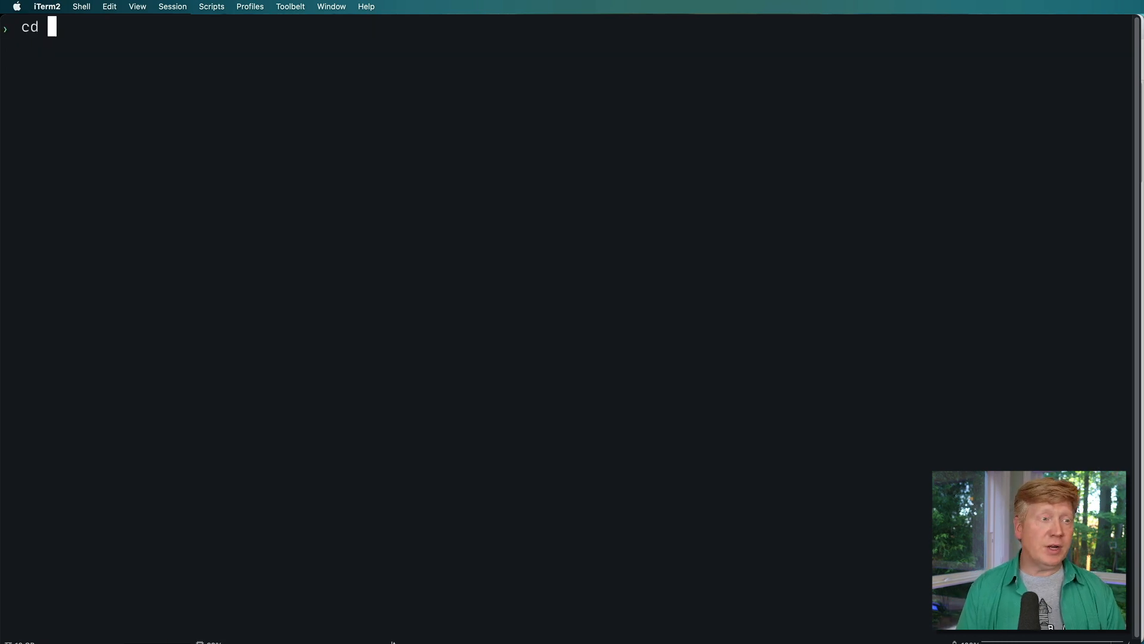
pyautogui.write('bccmono')
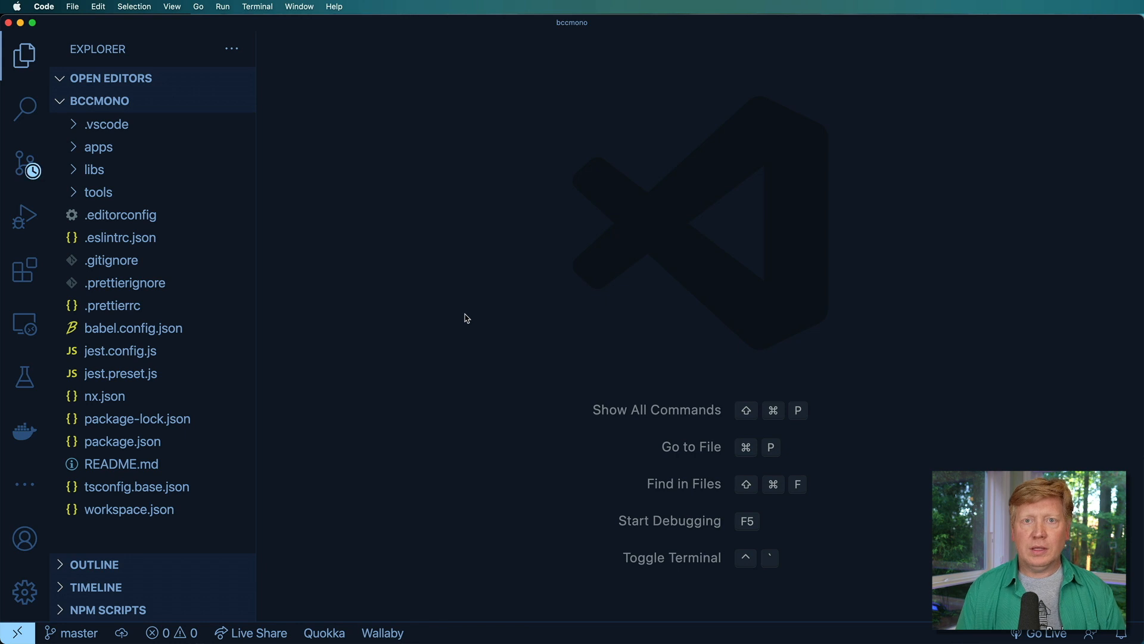
pyautogui.moveTo(83, 151)
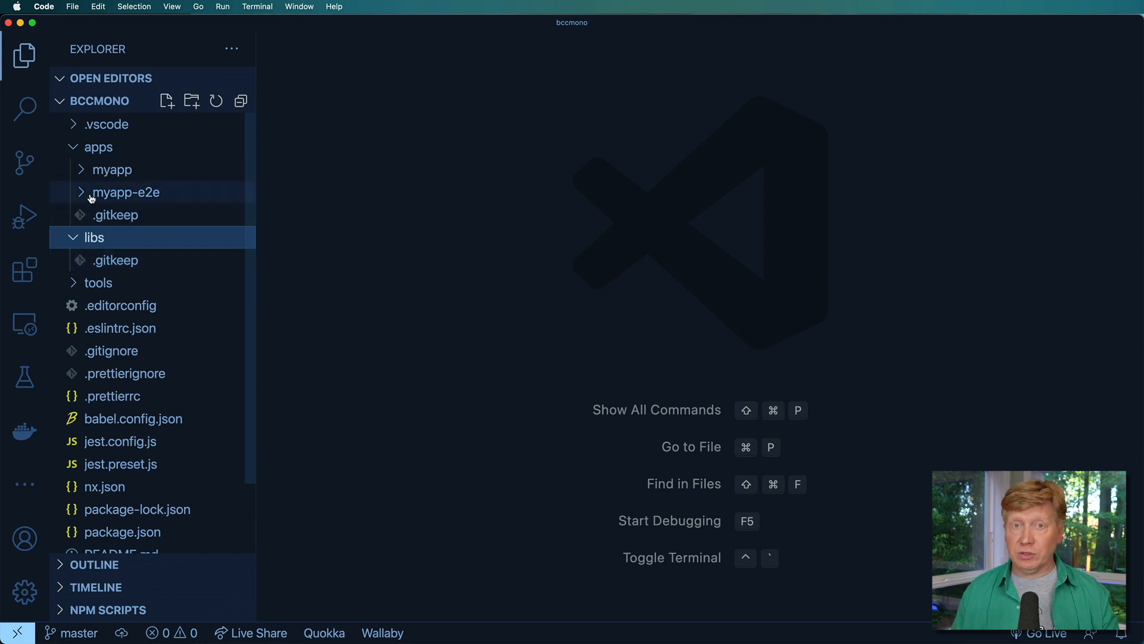
pyautogui.moveTo(95, 179)
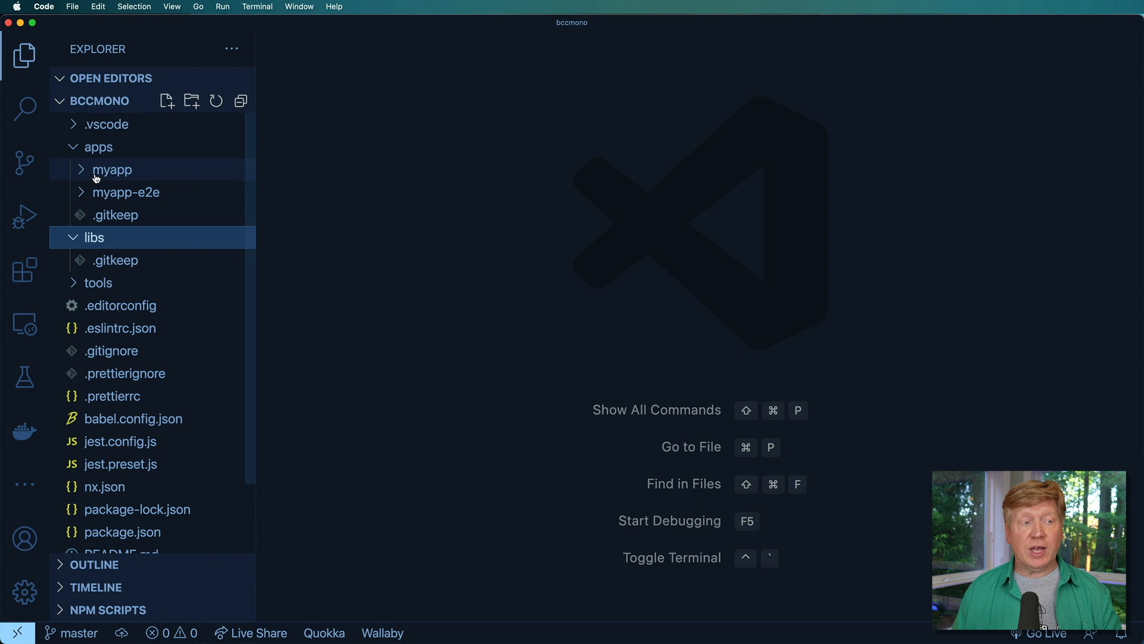
pyautogui.click(111, 170)
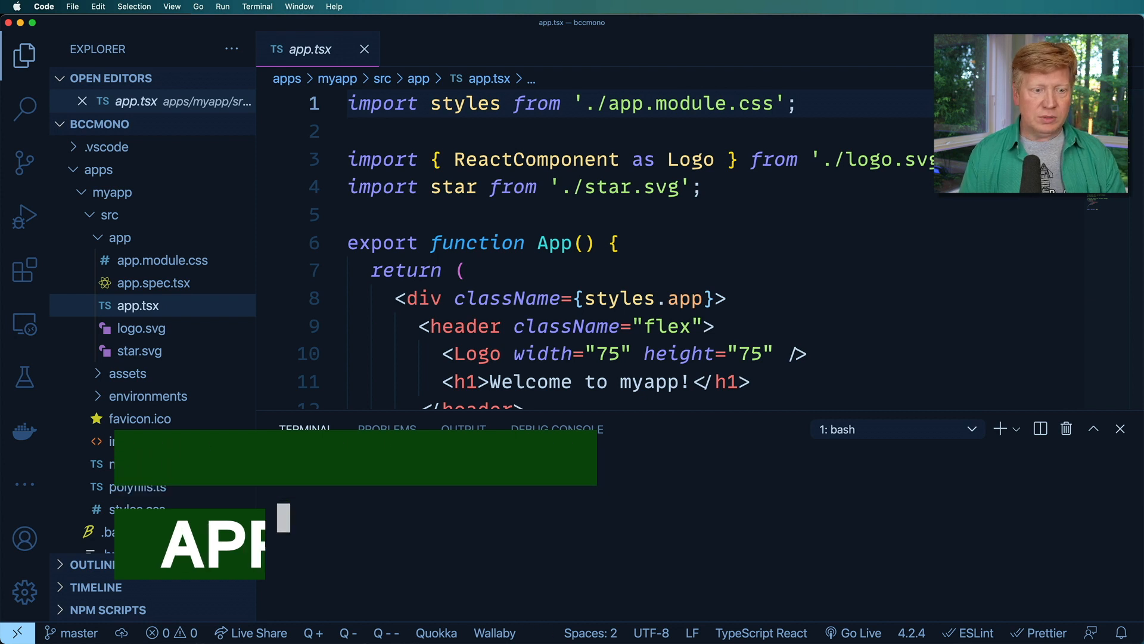
# Start myapp's development server with yarn start in the VS Code terminal
pyautogui.write('yarn')
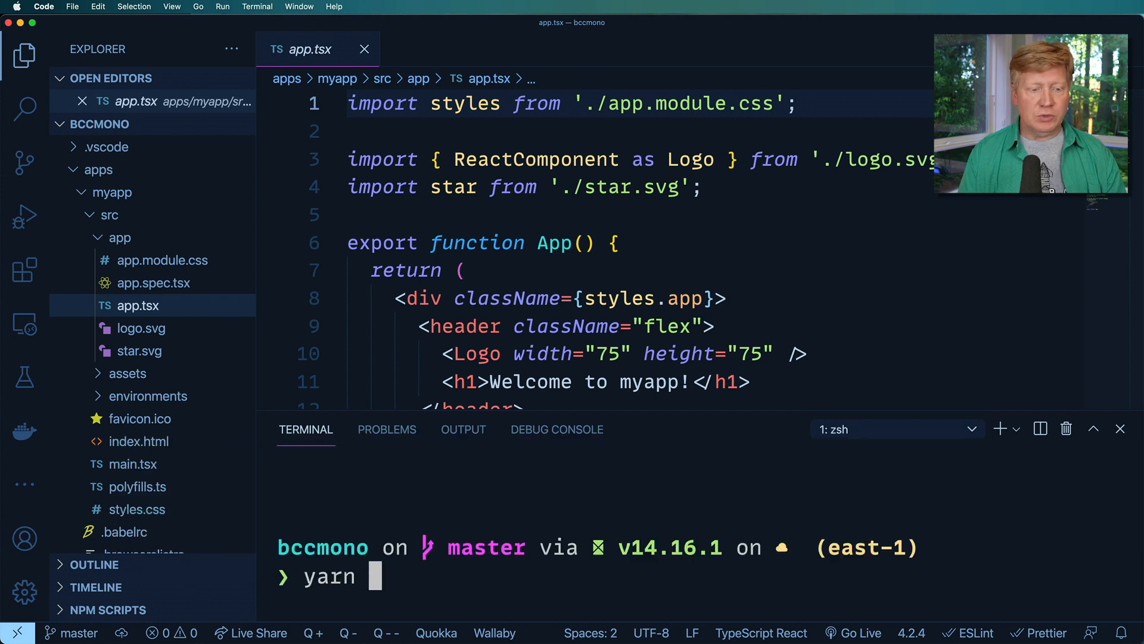
pyautogui.press('Enter')
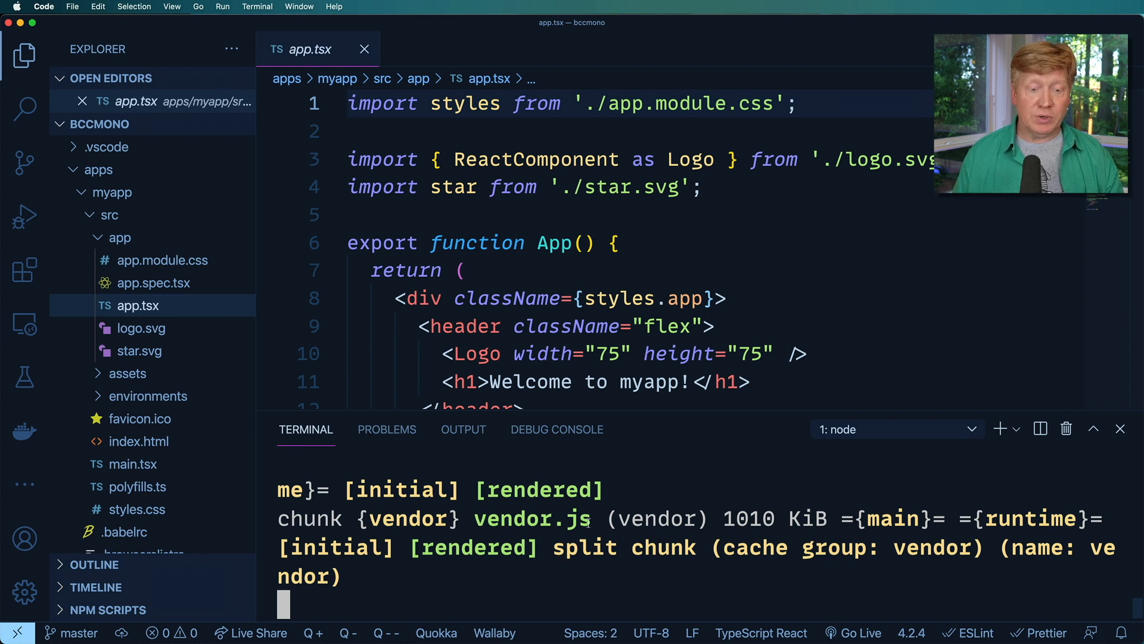
pyautogui.moveTo(634, 578)
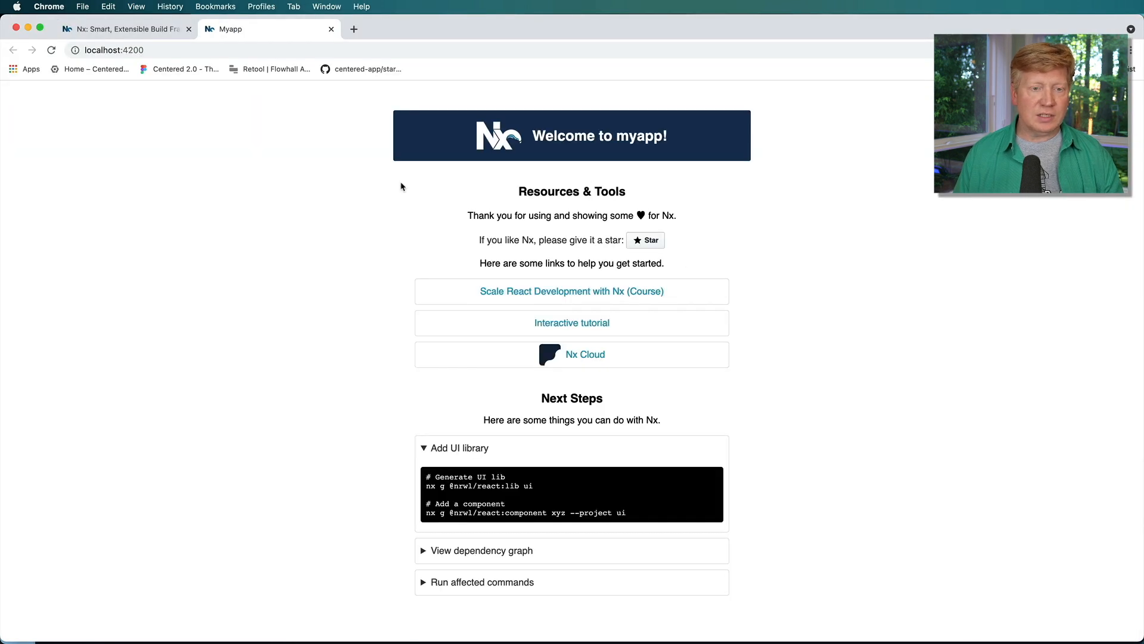
pyautogui.moveTo(680, 384)
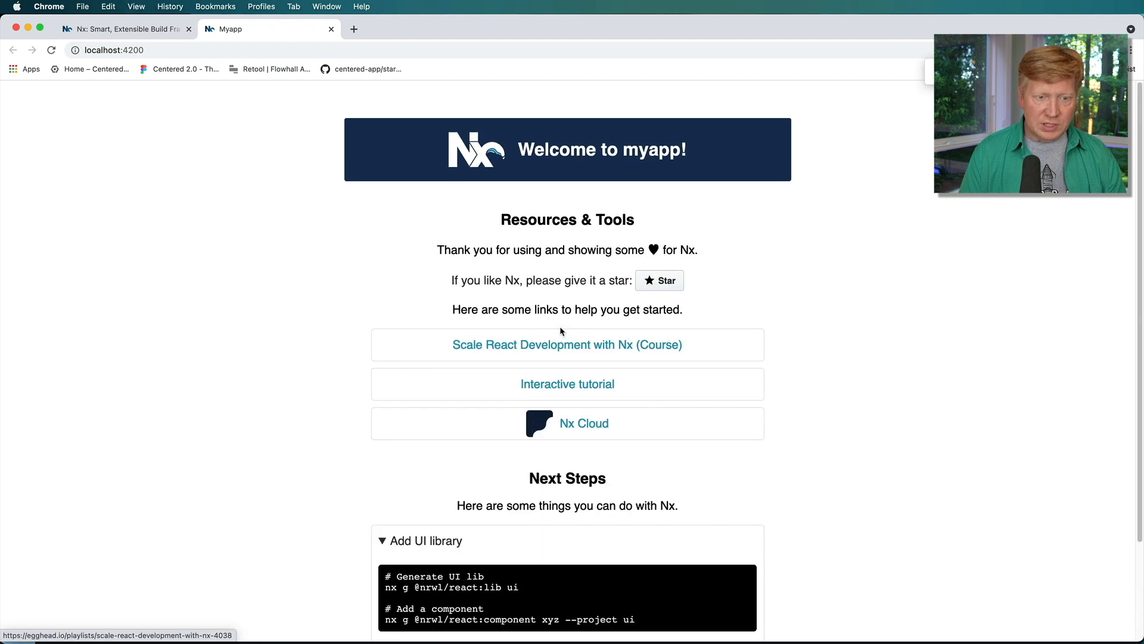
pyautogui.scroll(-3)
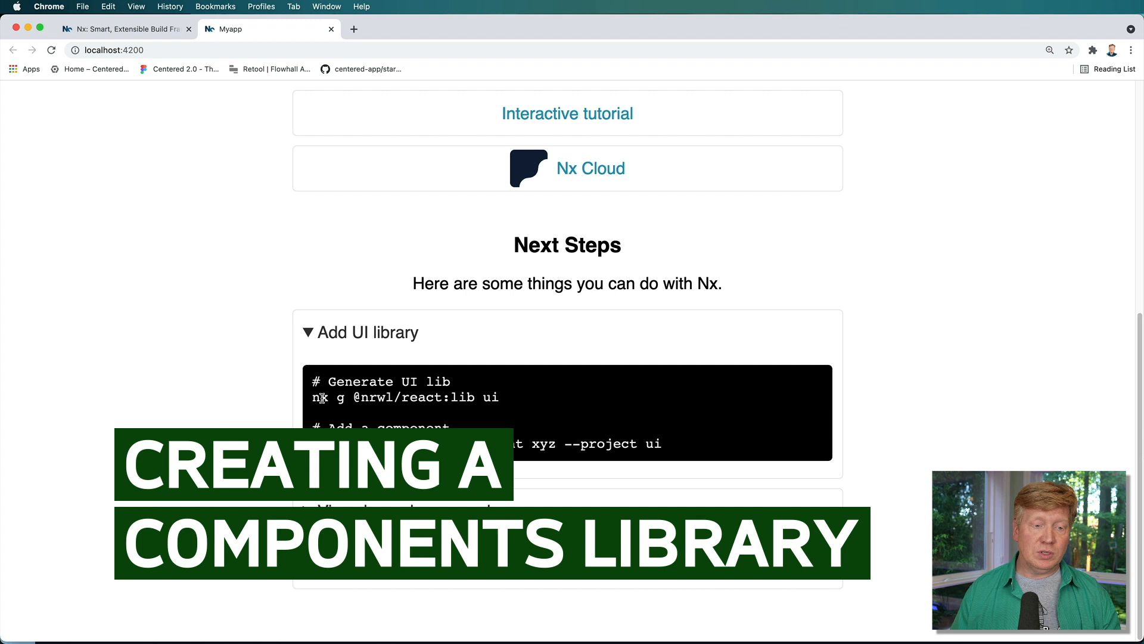
pyautogui.moveTo(312, 397); pyautogui.dragTo(473, 397)
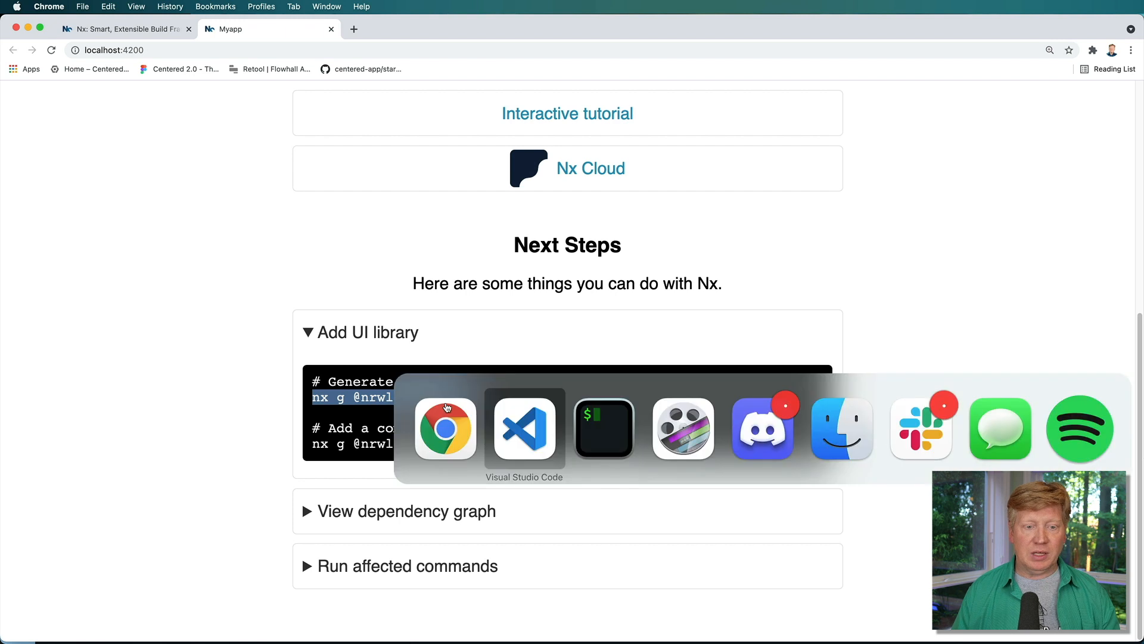
pyautogui.click(525, 429)
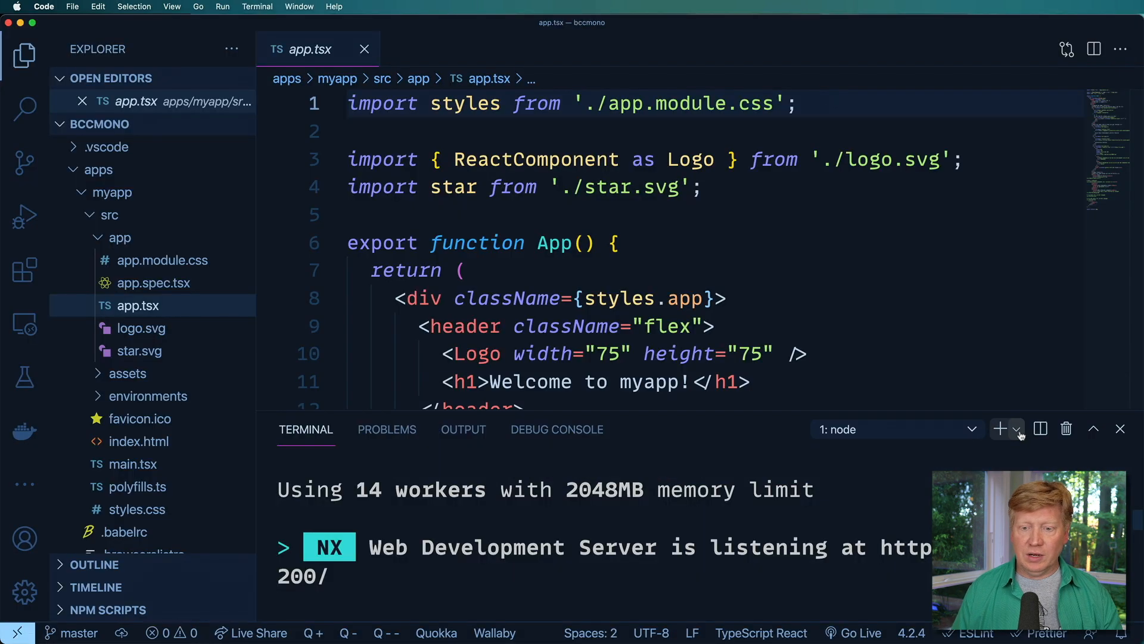
pyautogui.click(999, 428)
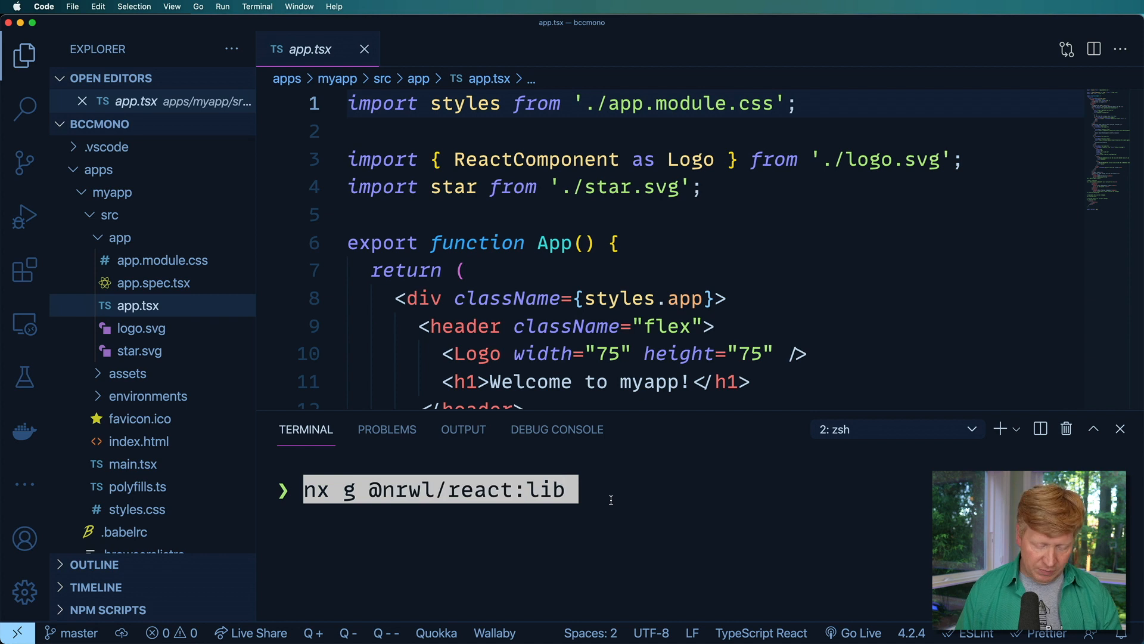
pyautogui.write('mycom')
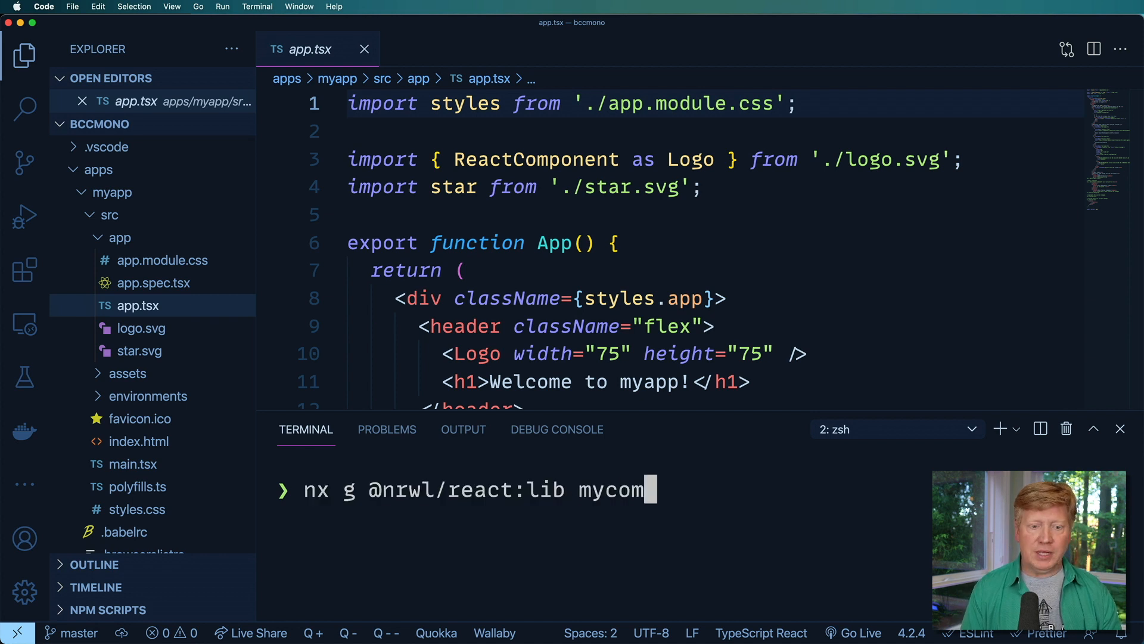
pyautogui.press('Enter')
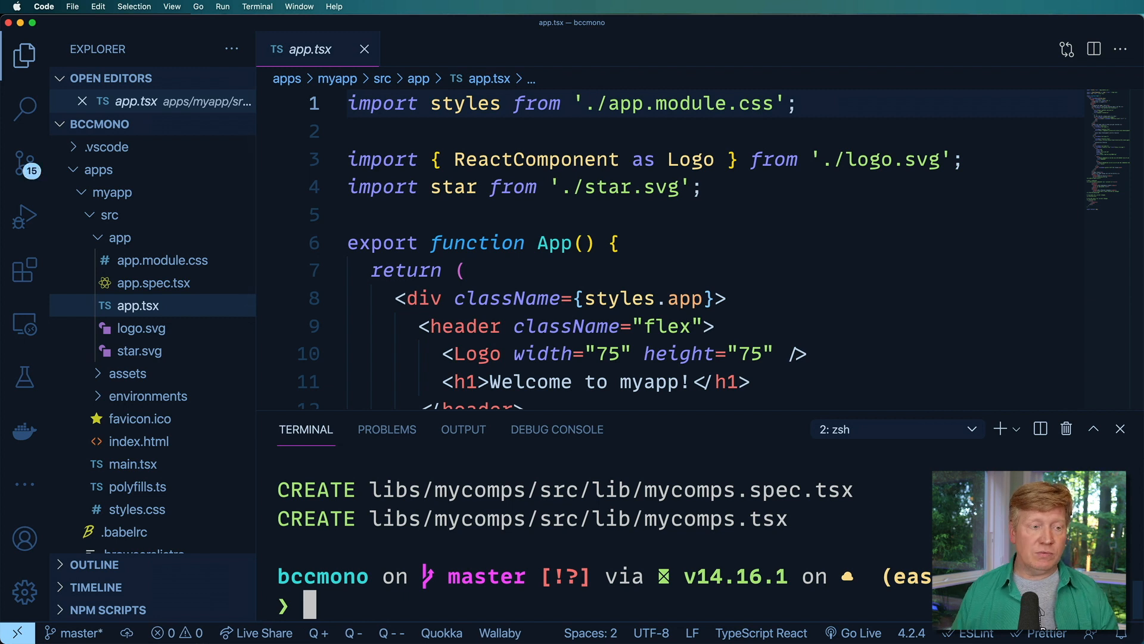
# Expand libs > mycomps > src in the Explorer to inspect the generated component files
pyautogui.click(90, 169)
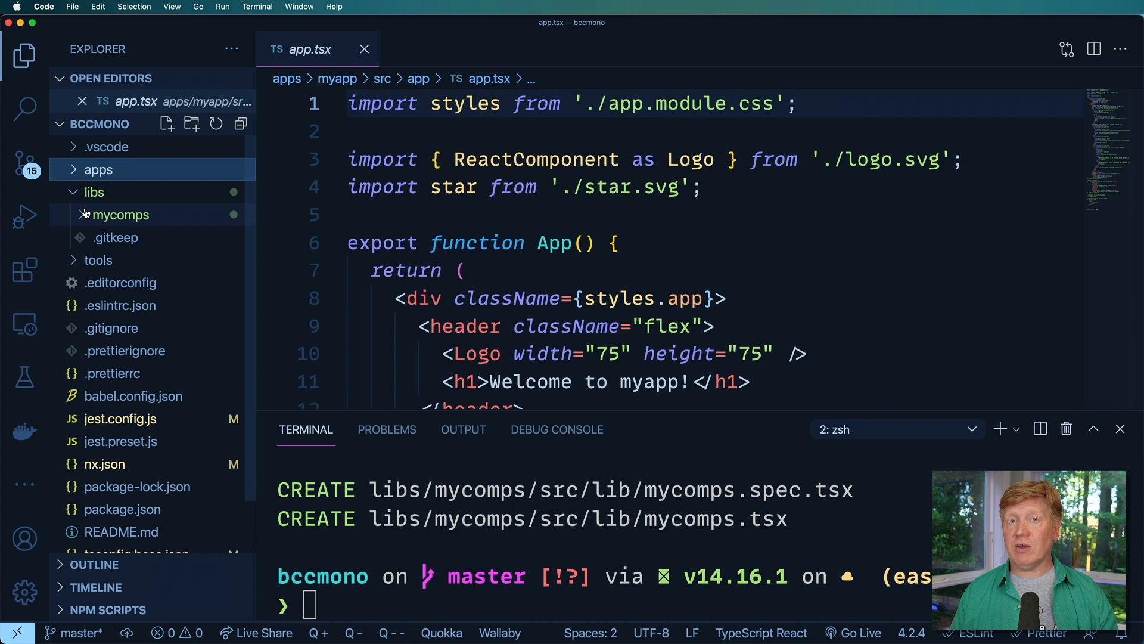
pyautogui.click(121, 215)
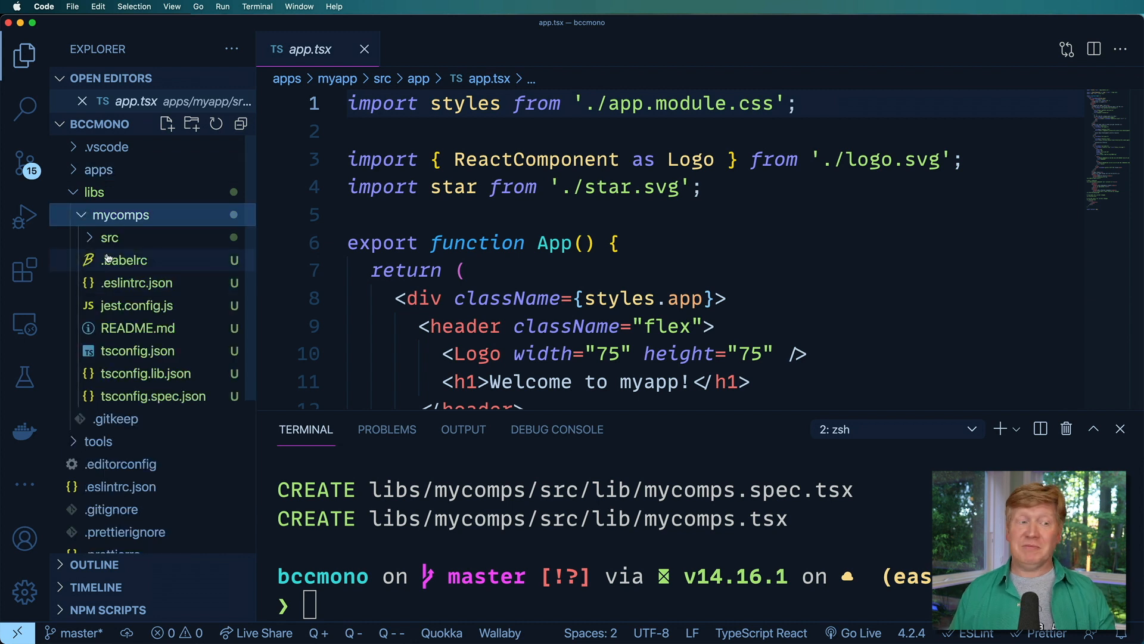
pyautogui.click(110, 237)
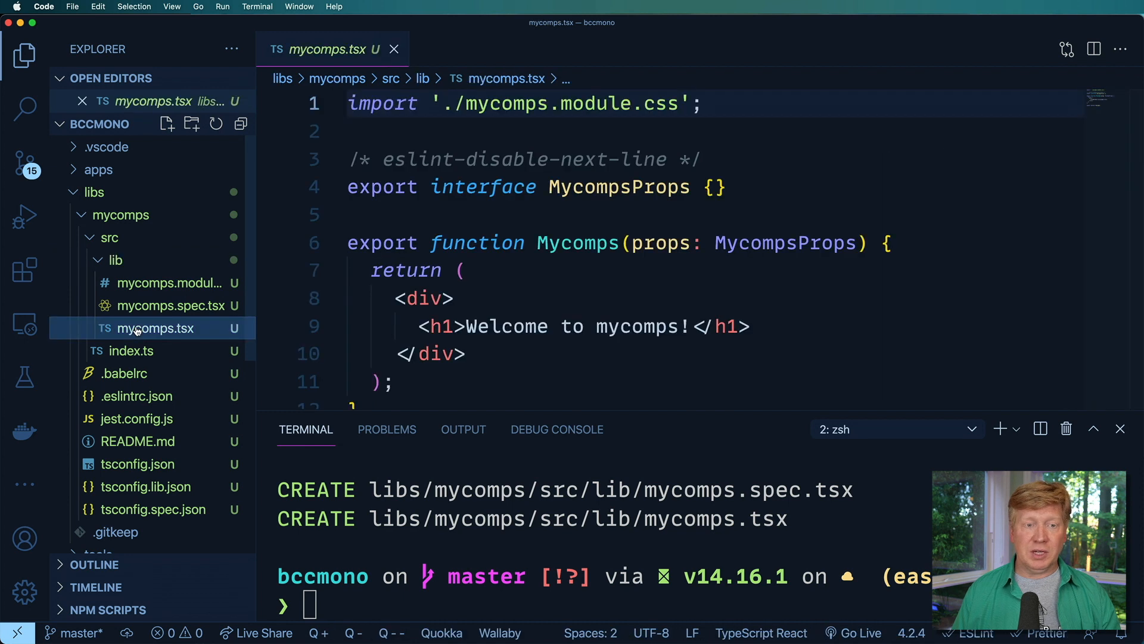
pyautogui.click(393, 49)
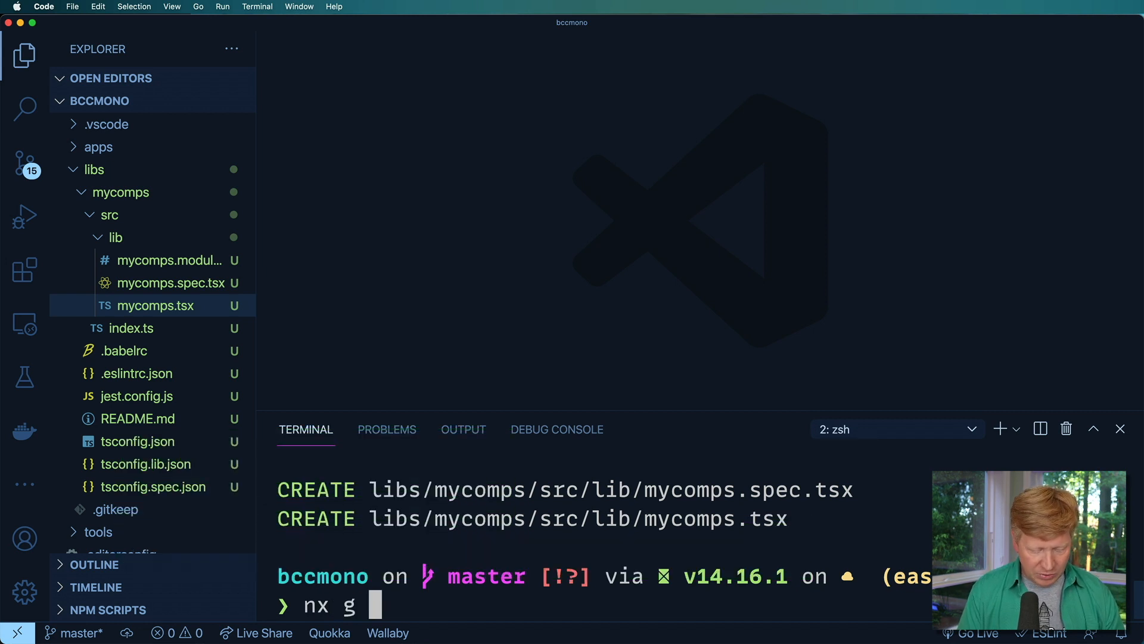
pyautogui.write('@nrwl/react')
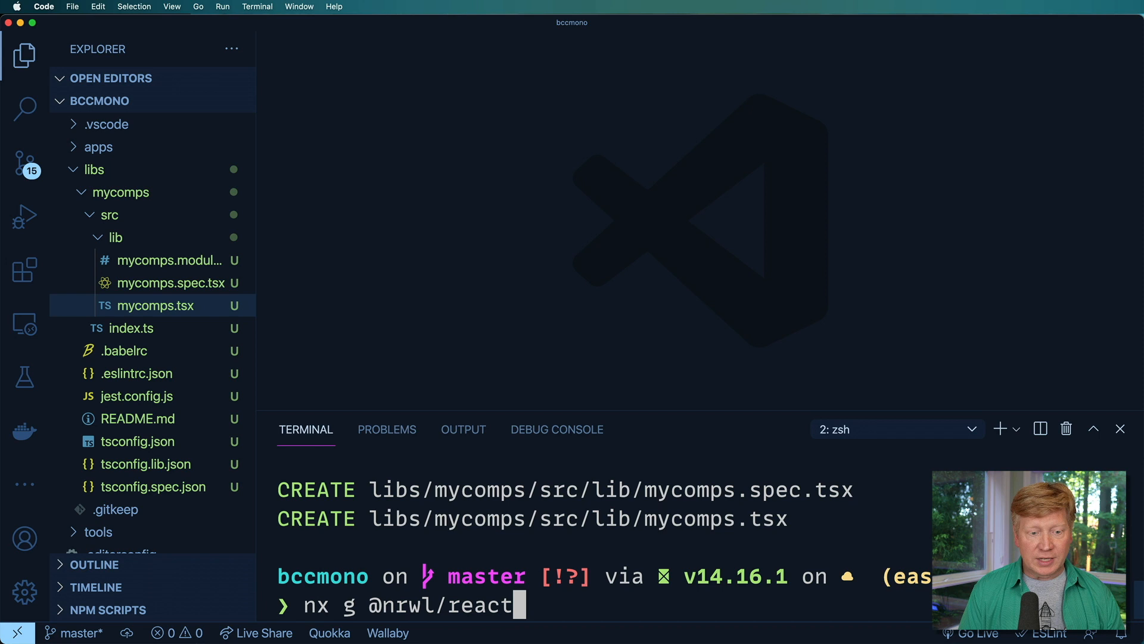
pyautogui.write(':component')
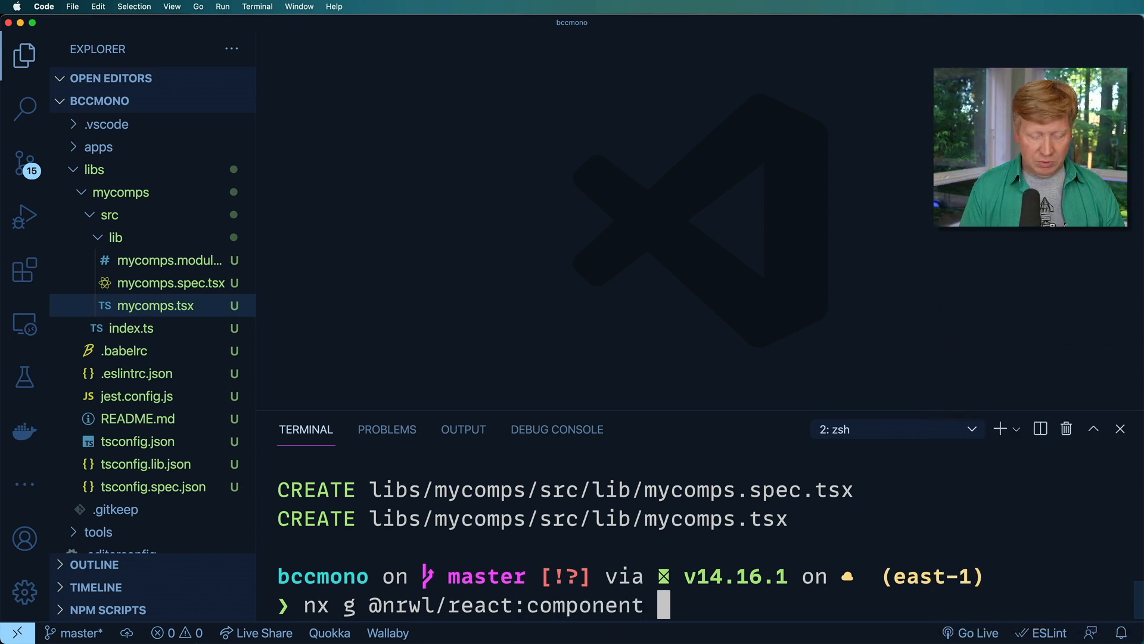
pyautogui.write('carousel --p')
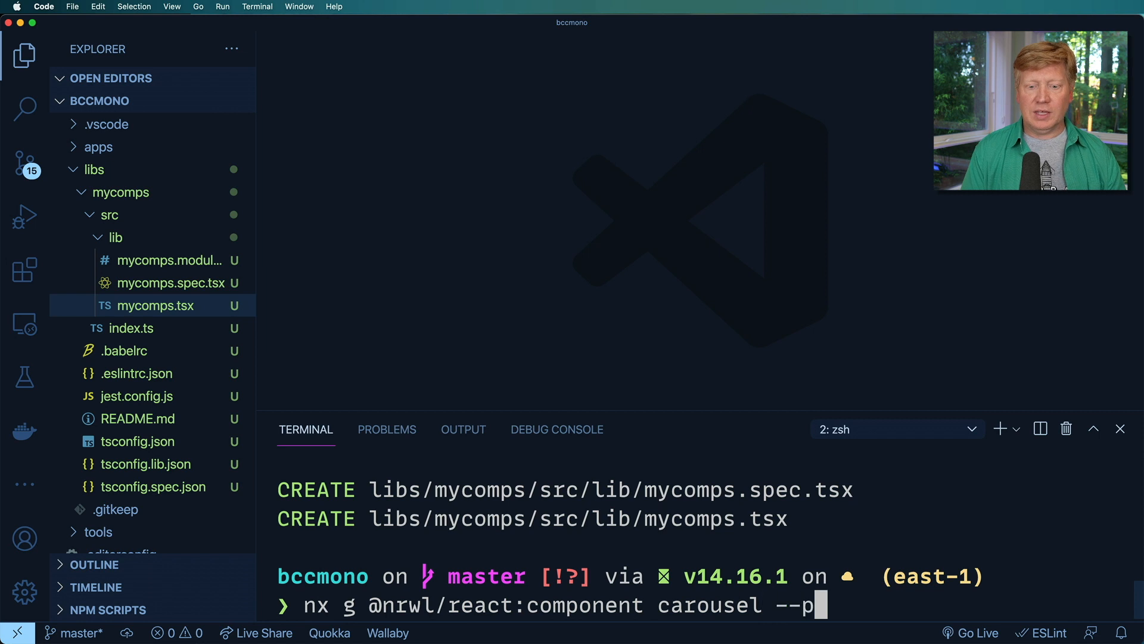
pyautogui.write('roject mycomps')
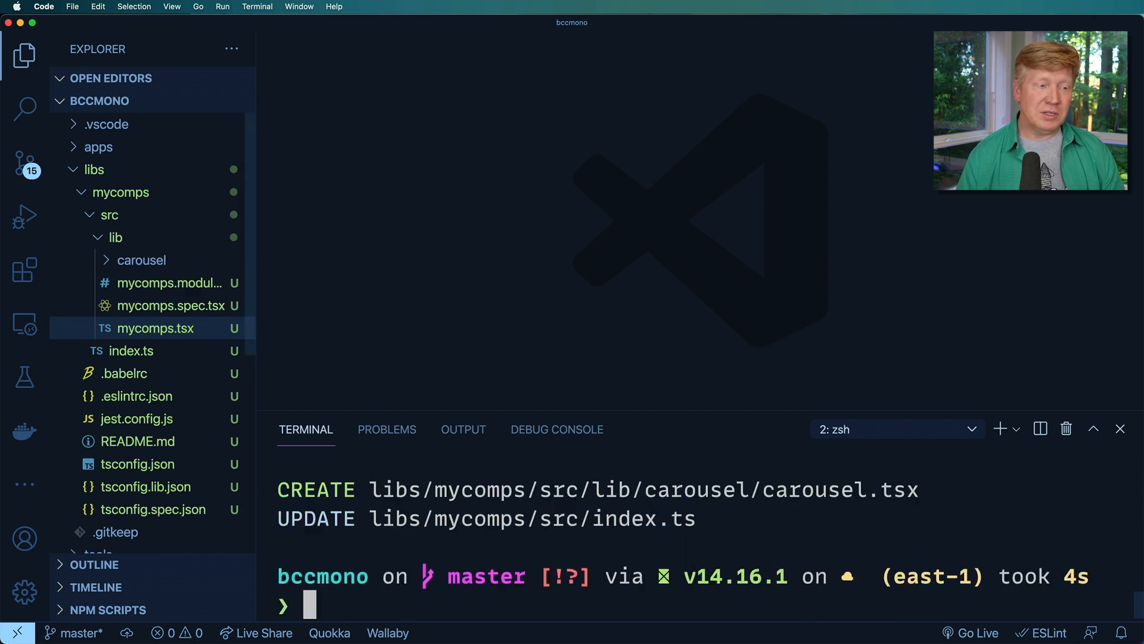
pyautogui.click(141, 260)
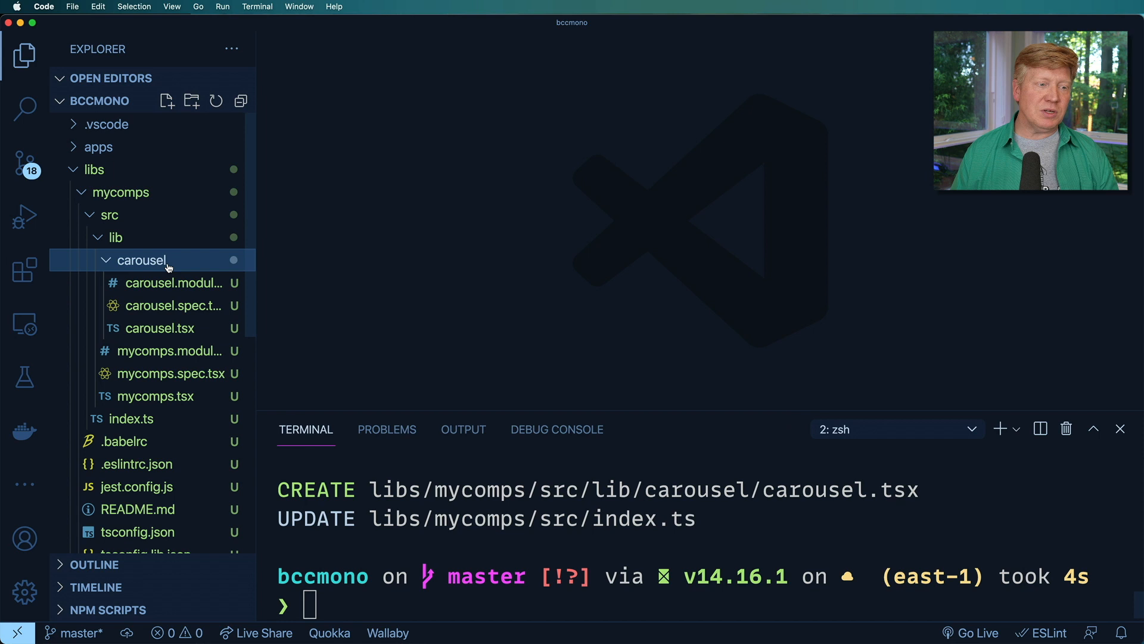
# Change the carousel.tsx heading text to 'Hi! From My Carousel'
pyautogui.doubleClick(160, 350)
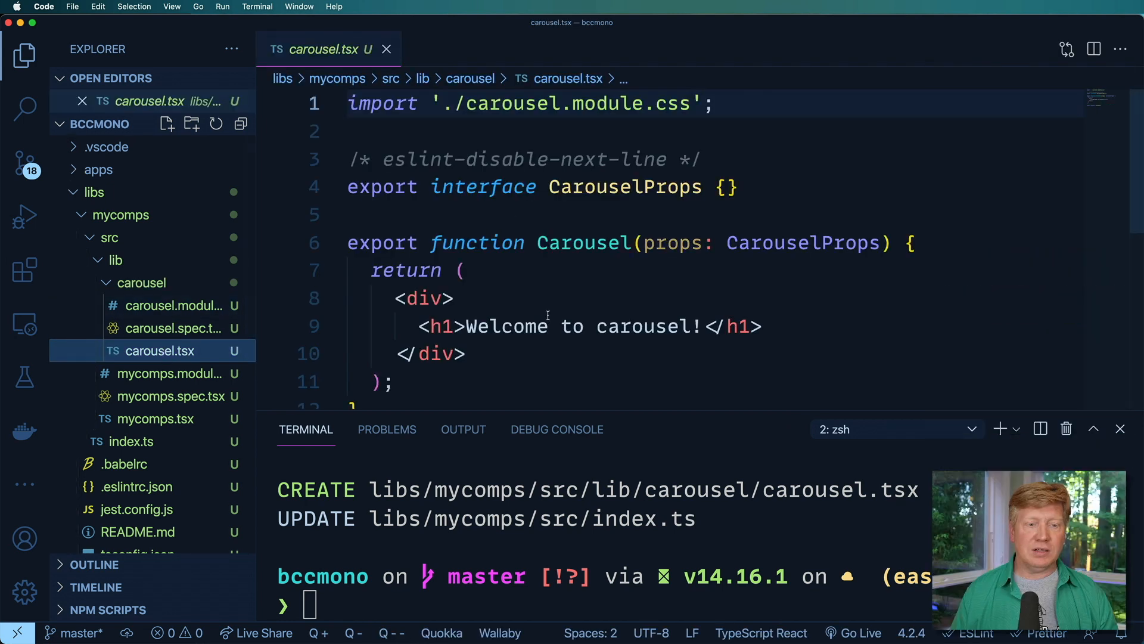
pyautogui.write('Hi!</h1>')
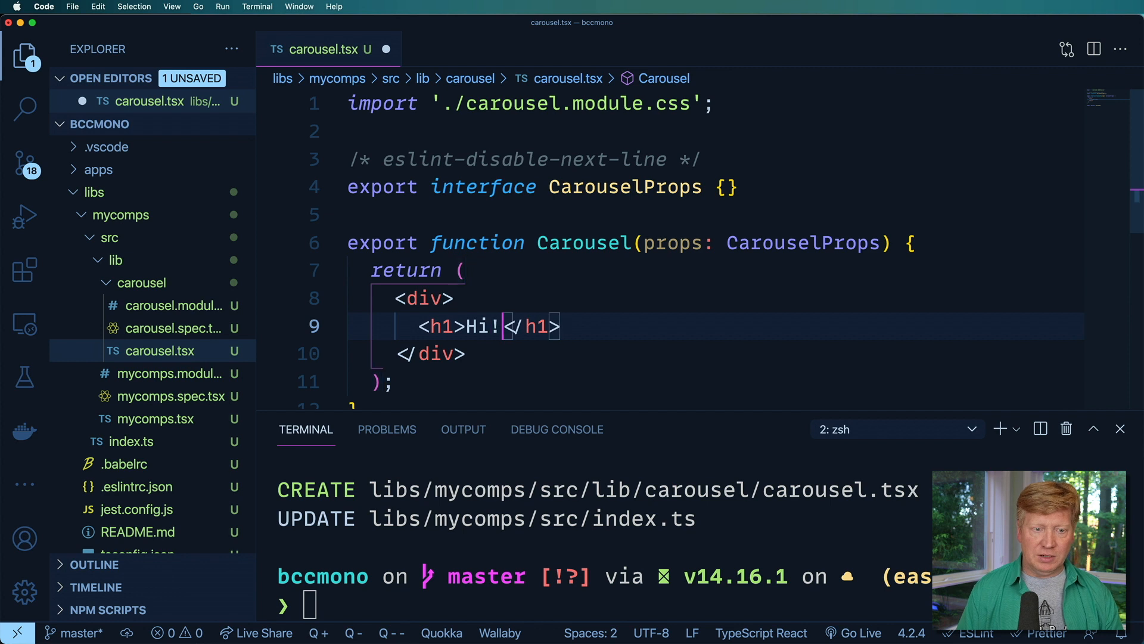
pyautogui.write('From My Carousel')
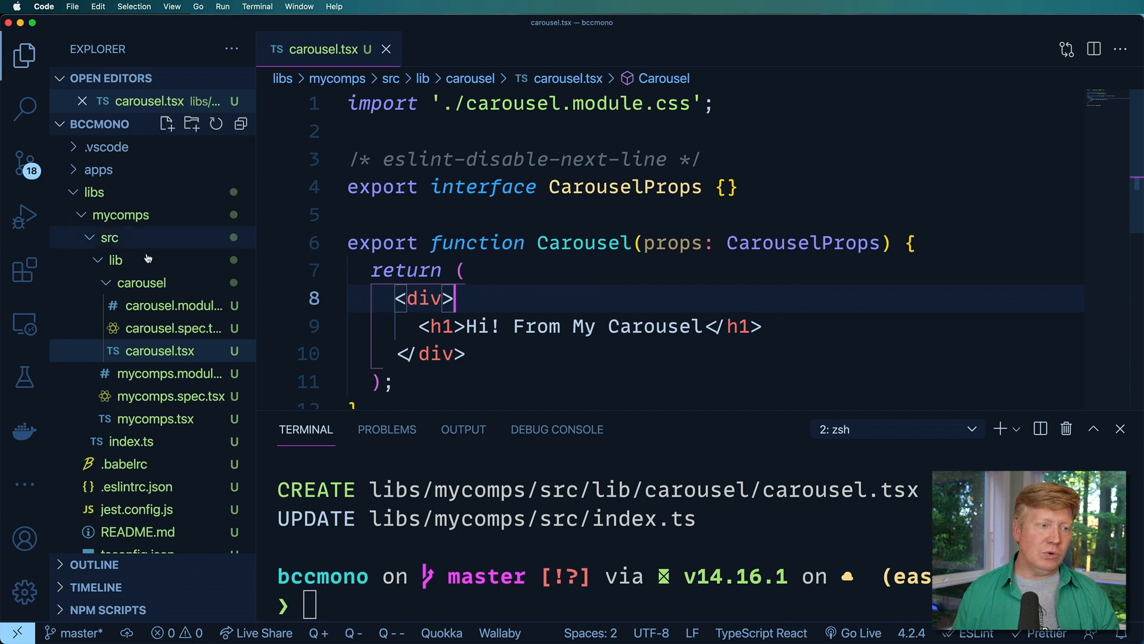
# Open myapp's app.tsx from the apps folder in the Explorer
pyautogui.click(93, 192)
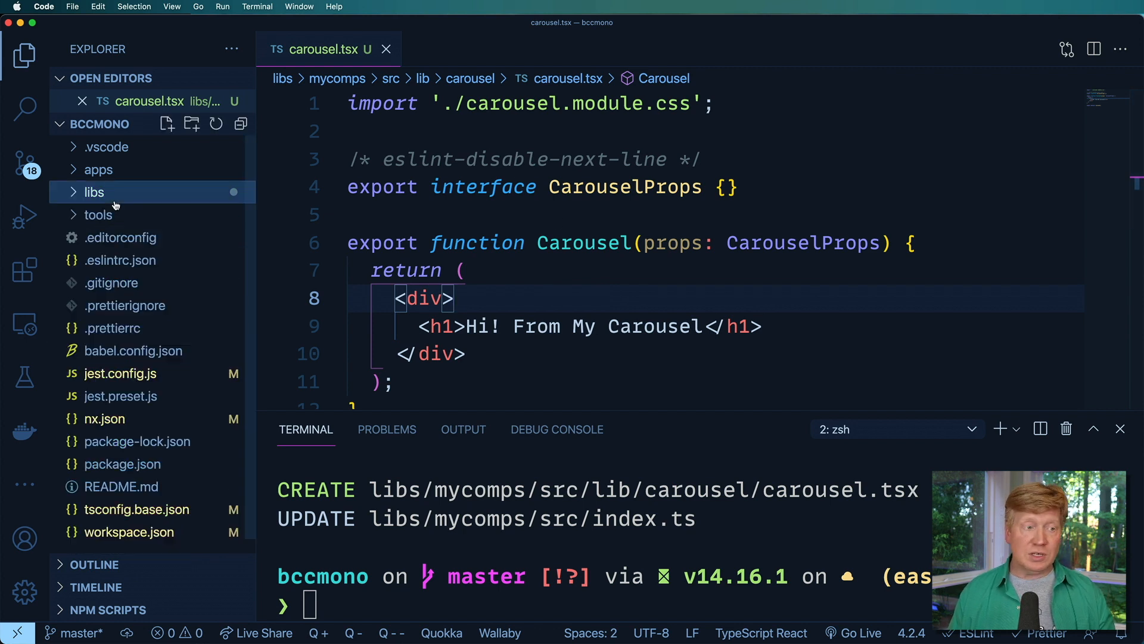
pyautogui.click(97, 170)
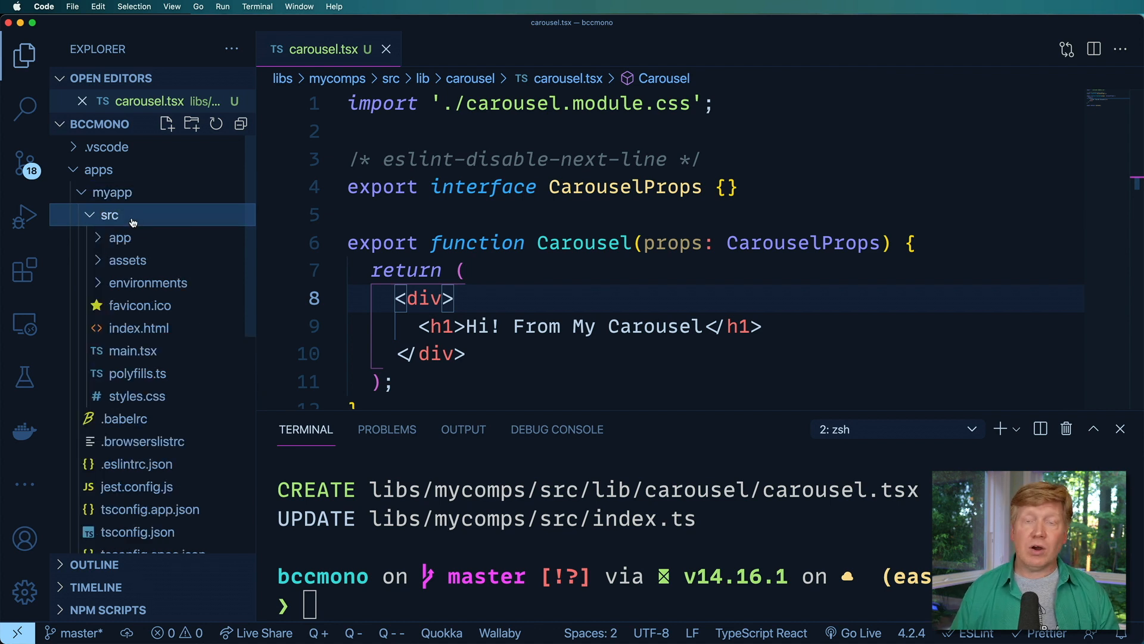
pyautogui.click(120, 237)
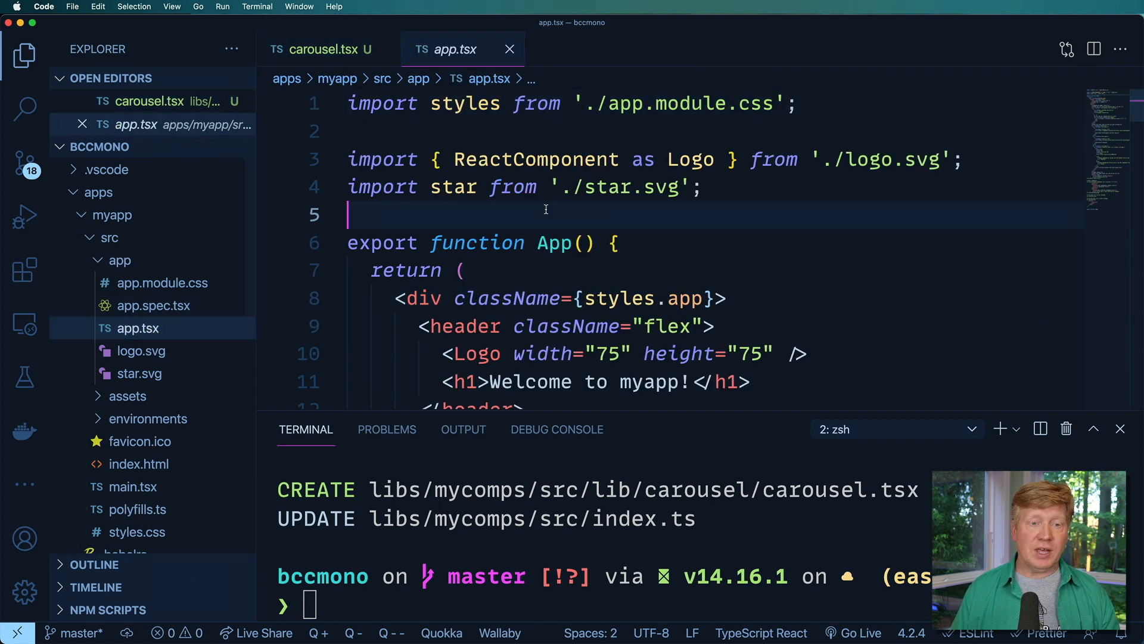
pyautogui.press('Enter')
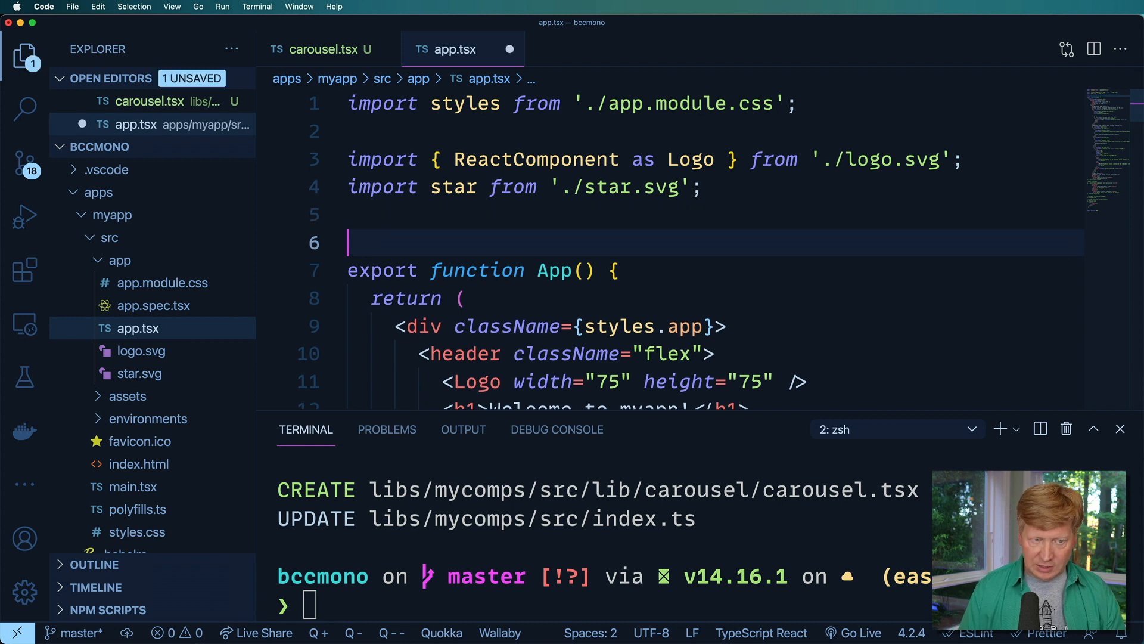
pyautogui.write('import from ""')
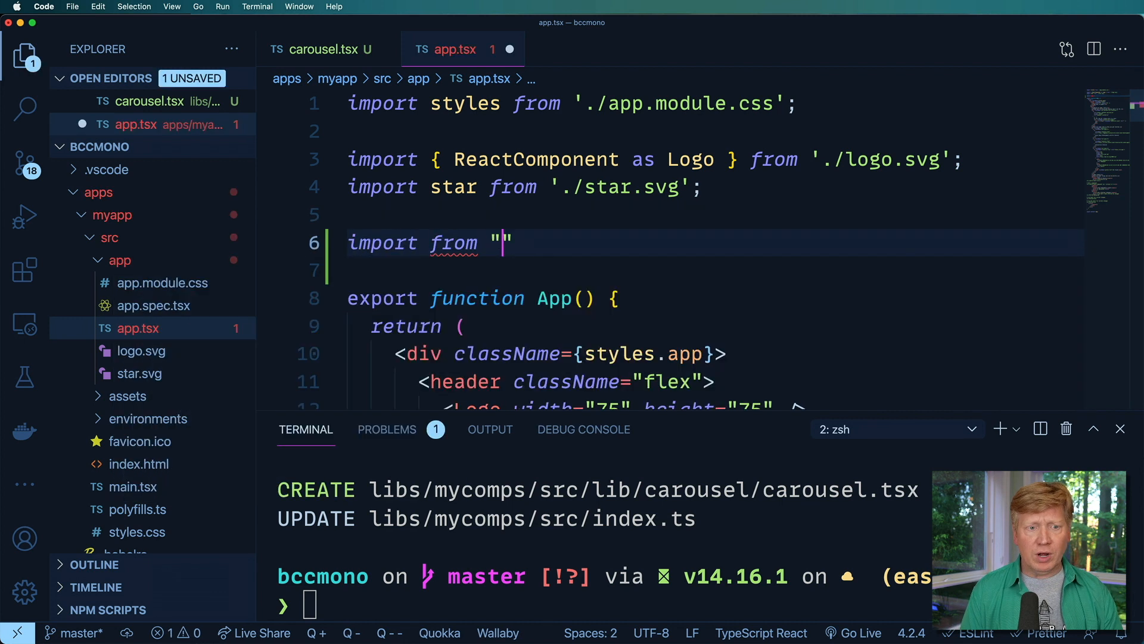
pyautogui.write('@bccmono')
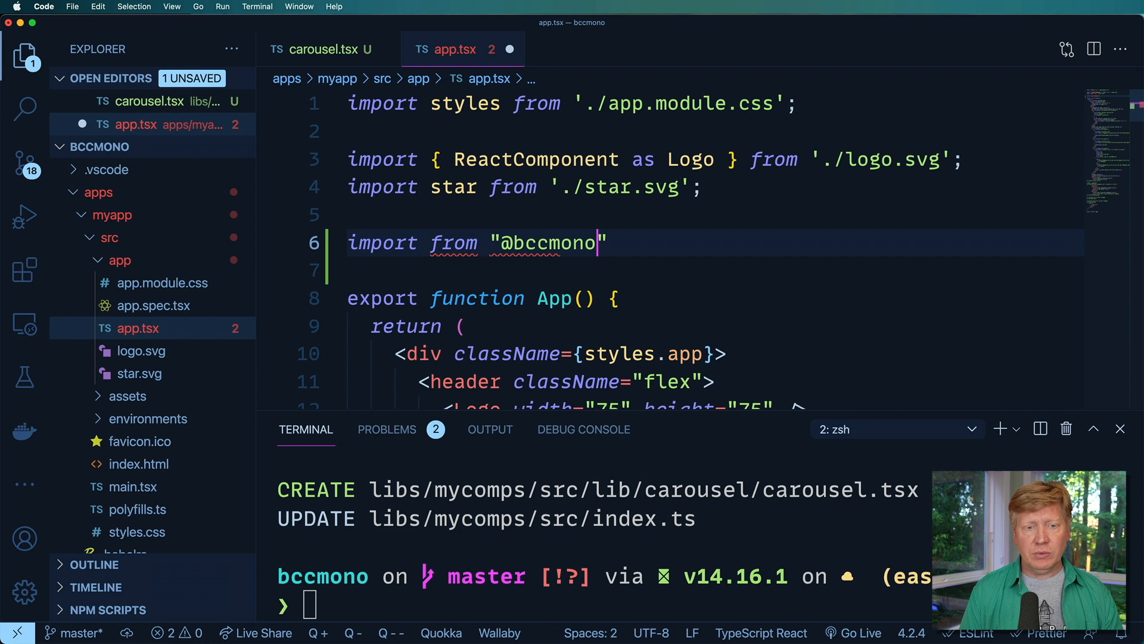
pyautogui.write('/')
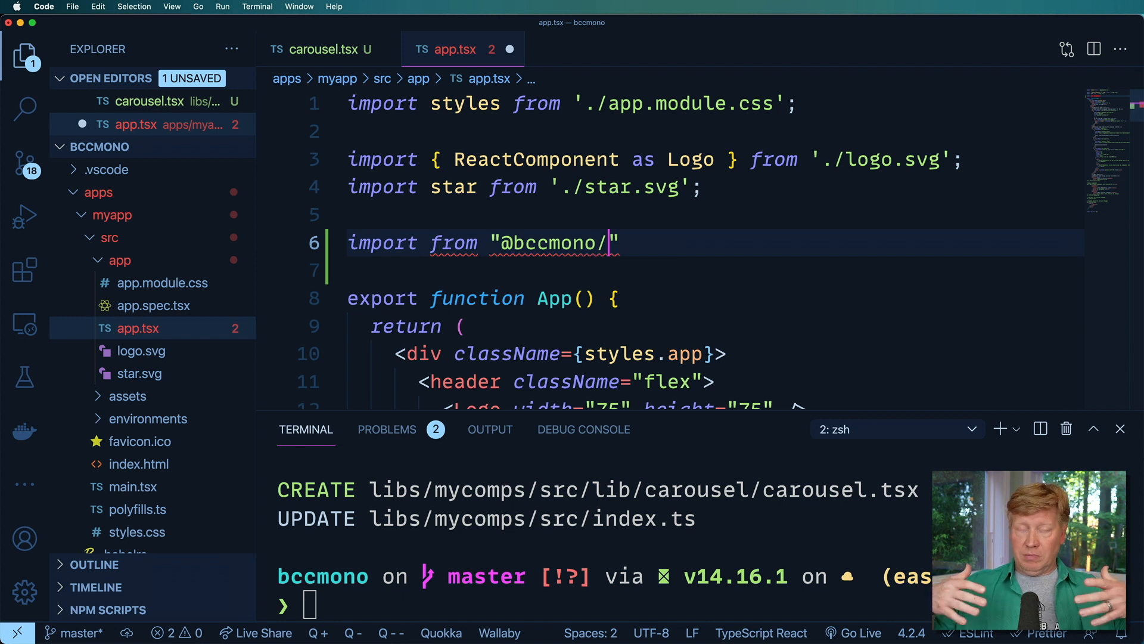
pyautogui.write('mycomp')
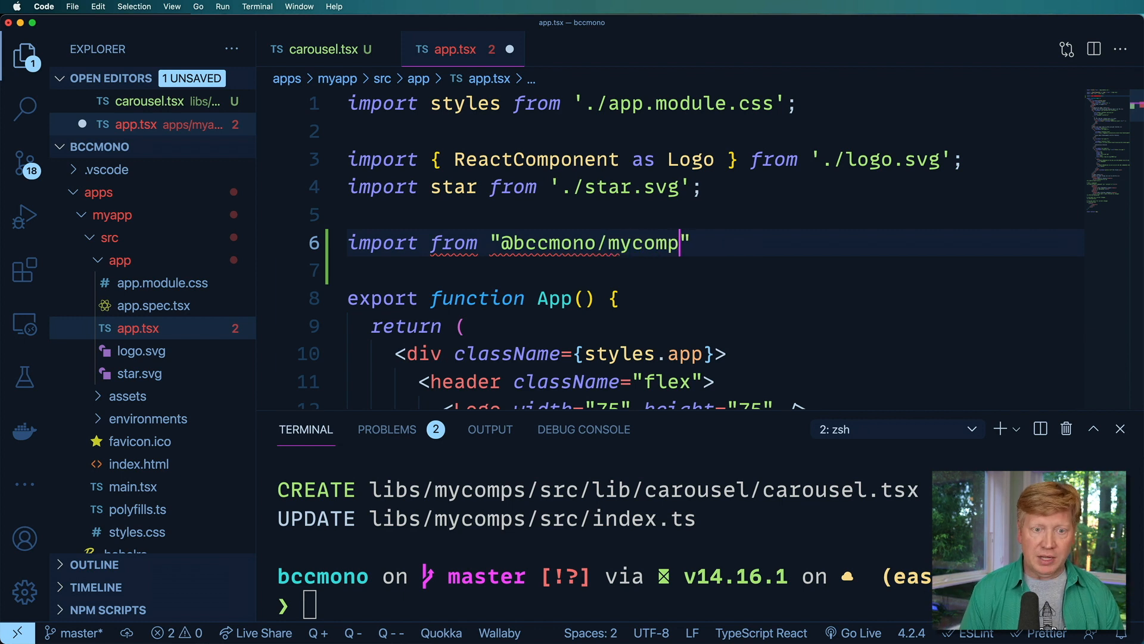
pyautogui.write('s')
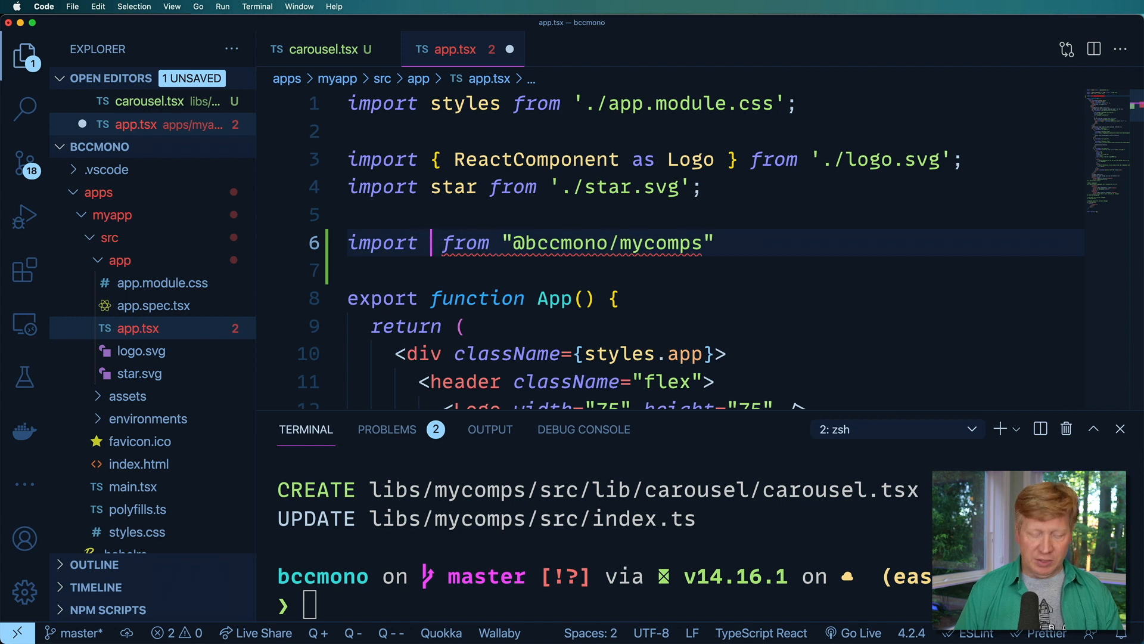
pyautogui.write('{')
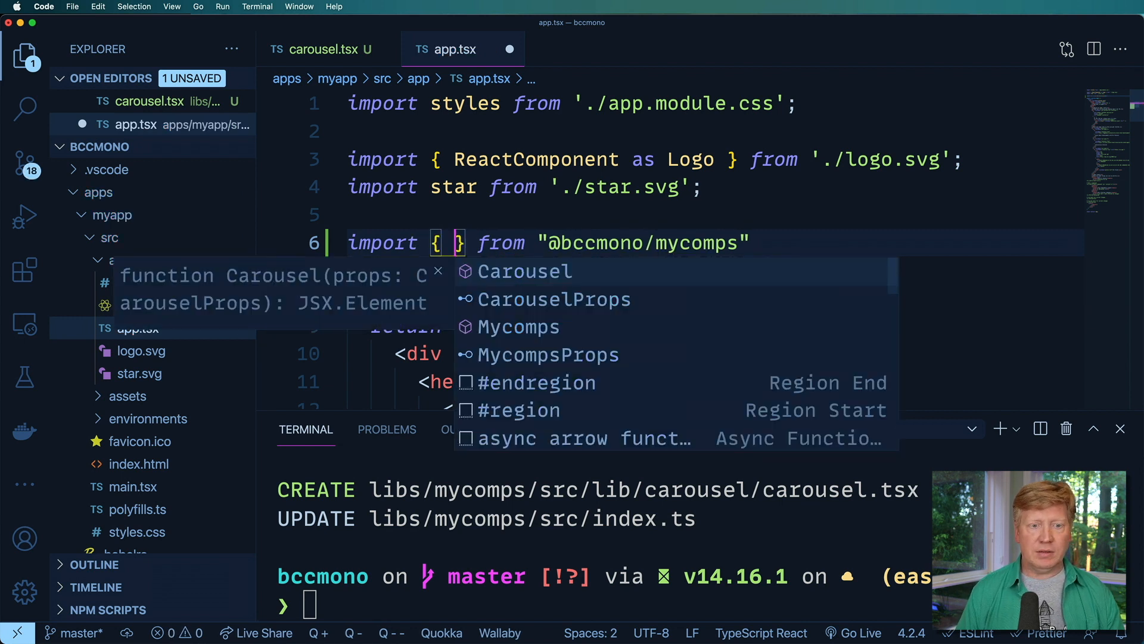
pyautogui.click(525, 271)
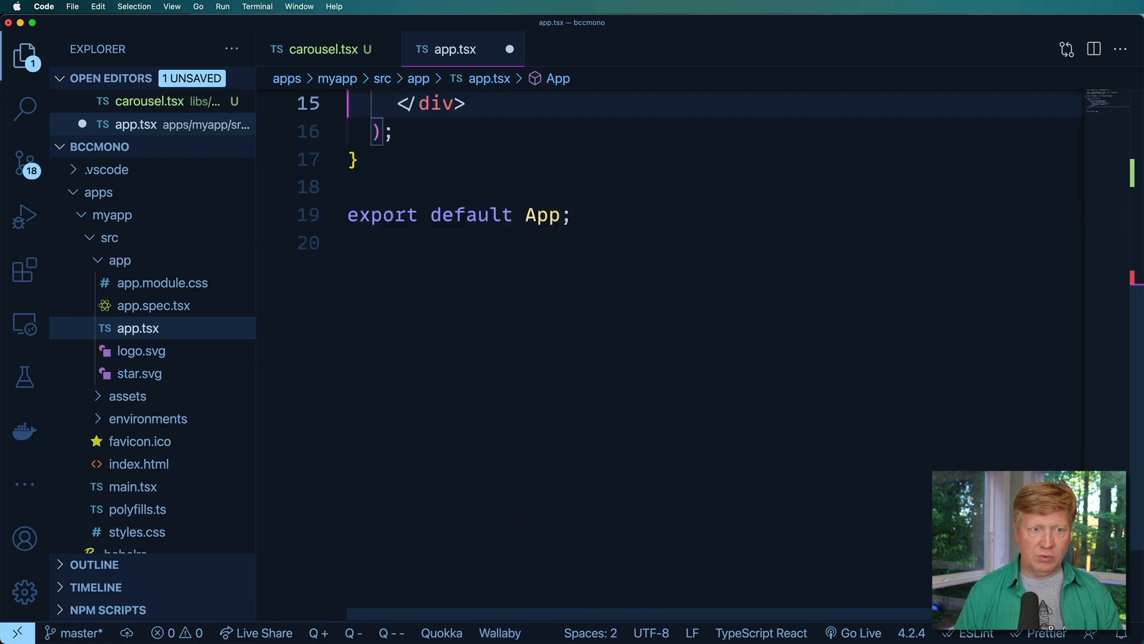
# Render <Carousel /> below the header in app.tsx and switch to Chrome to check myapp
pyautogui.write('<Carousel />')
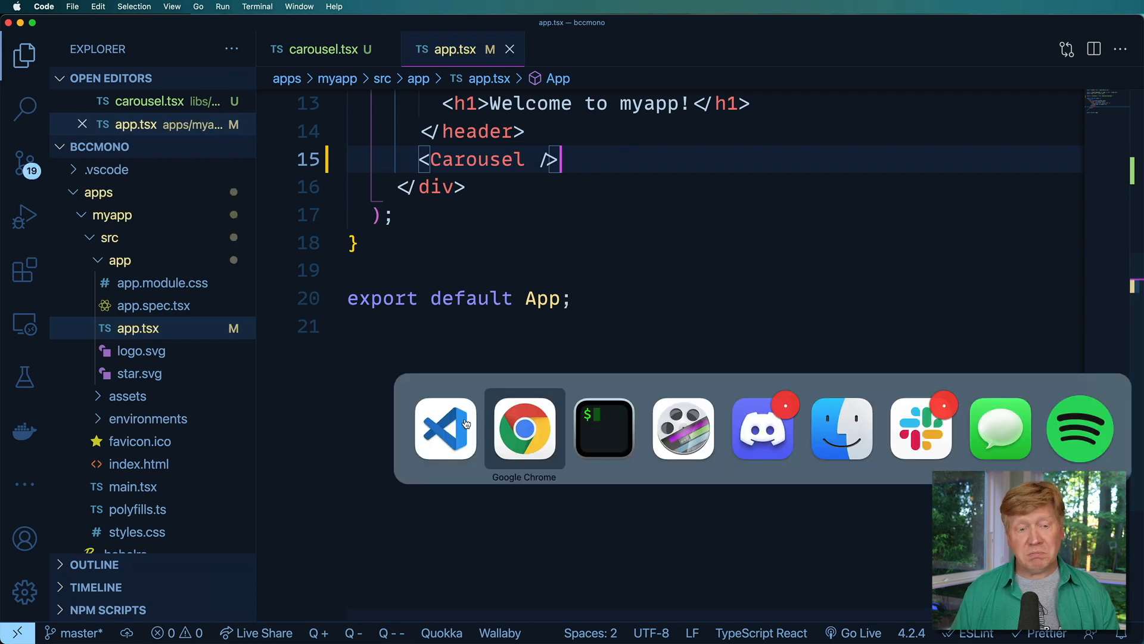
pyautogui.click(525, 428)
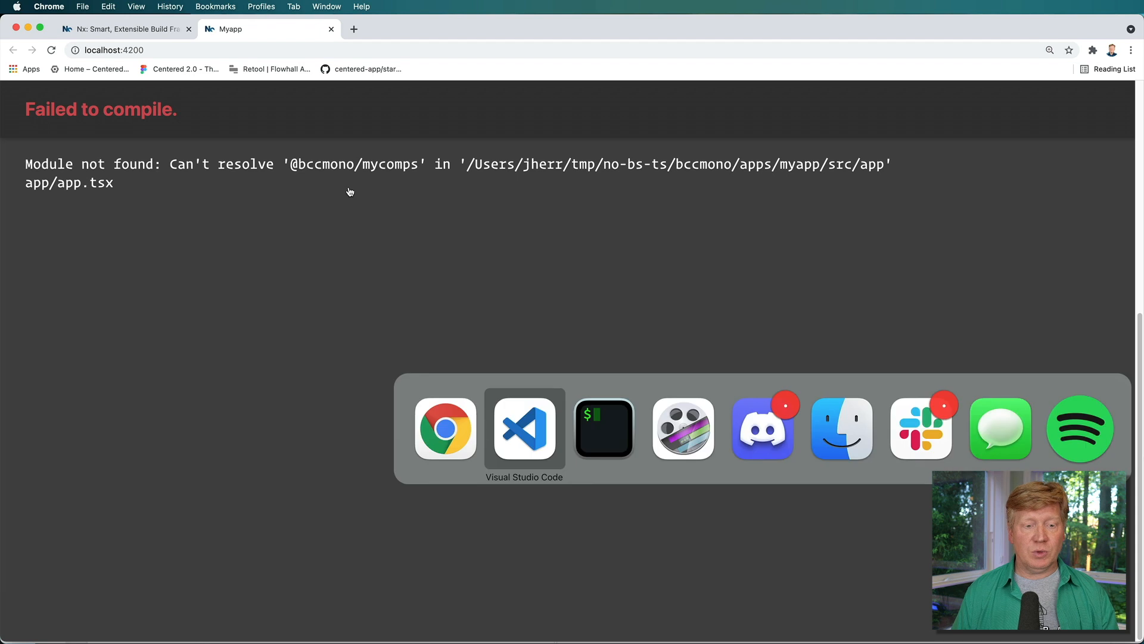
# View the Hi! From My Carousel heading rendered on myapp at localhost:4200
pyautogui.click(523, 430)
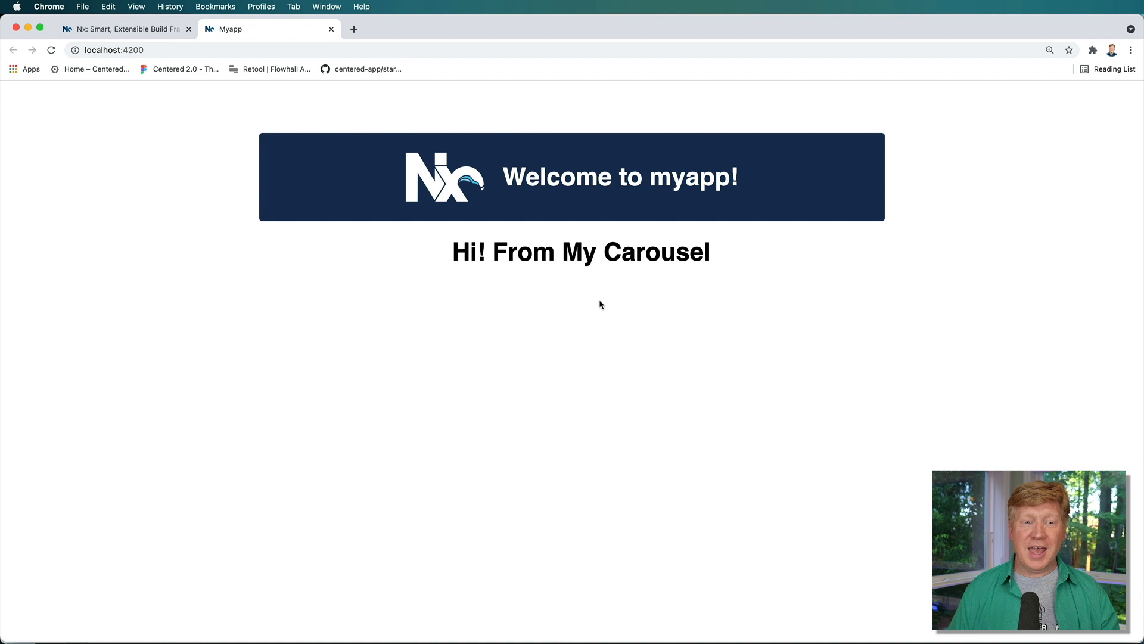
pyautogui.doubleClick(463, 251)
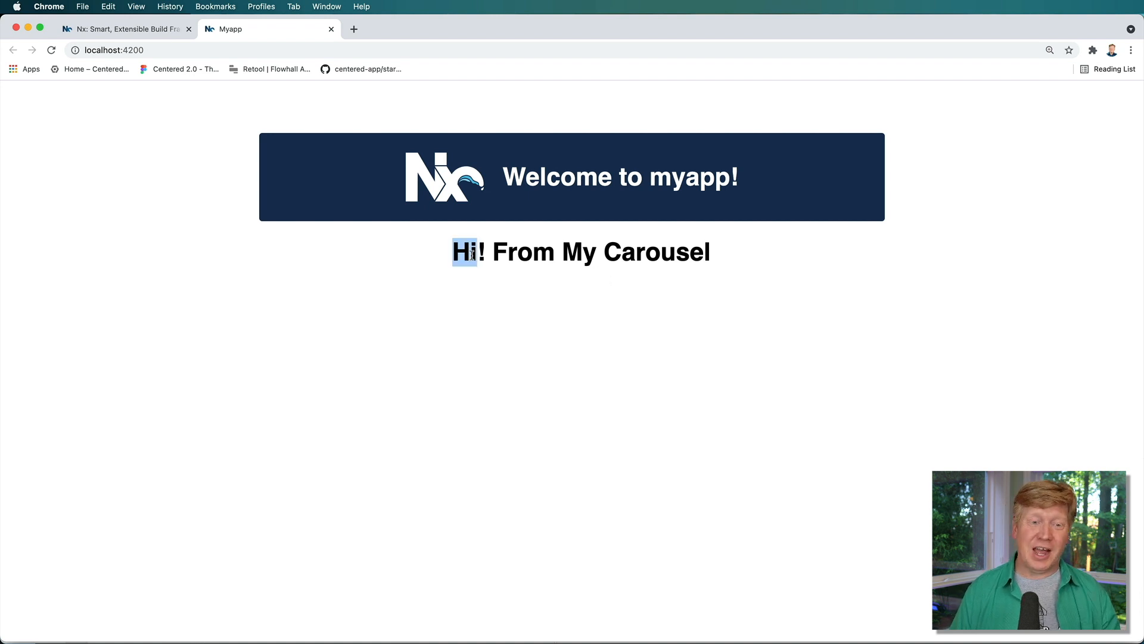
pyautogui.click(613, 296)
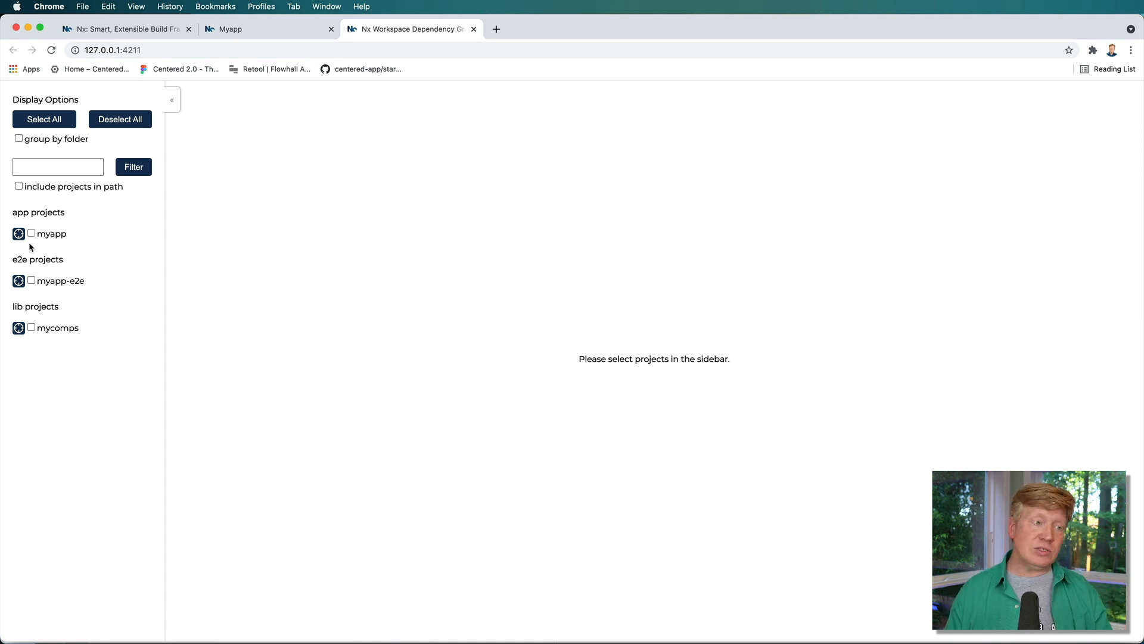
# Select all projects so the graph shows myapp-e2e → myapp → mycomps
pyautogui.click(43, 119)
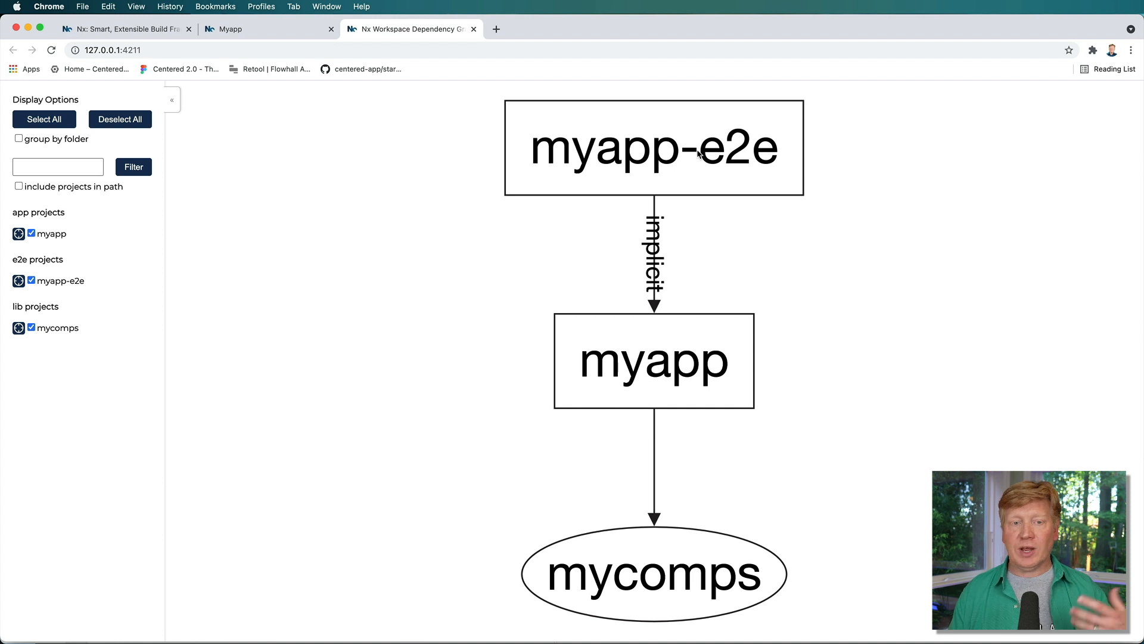
pyautogui.moveTo(639, 380)
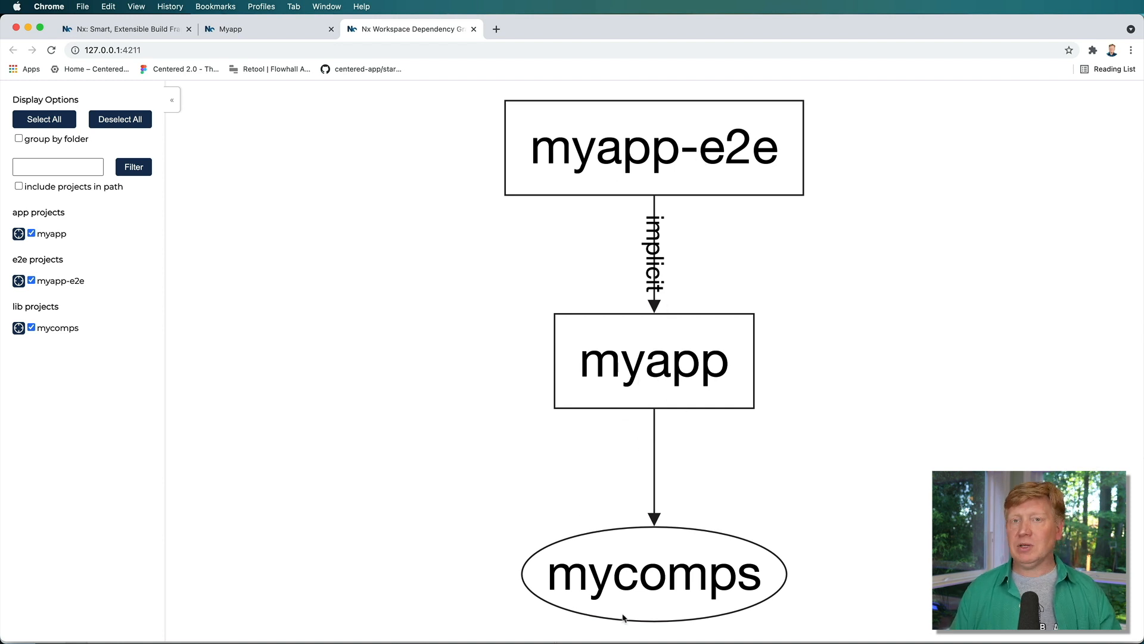
pyautogui.moveTo(763, 412)
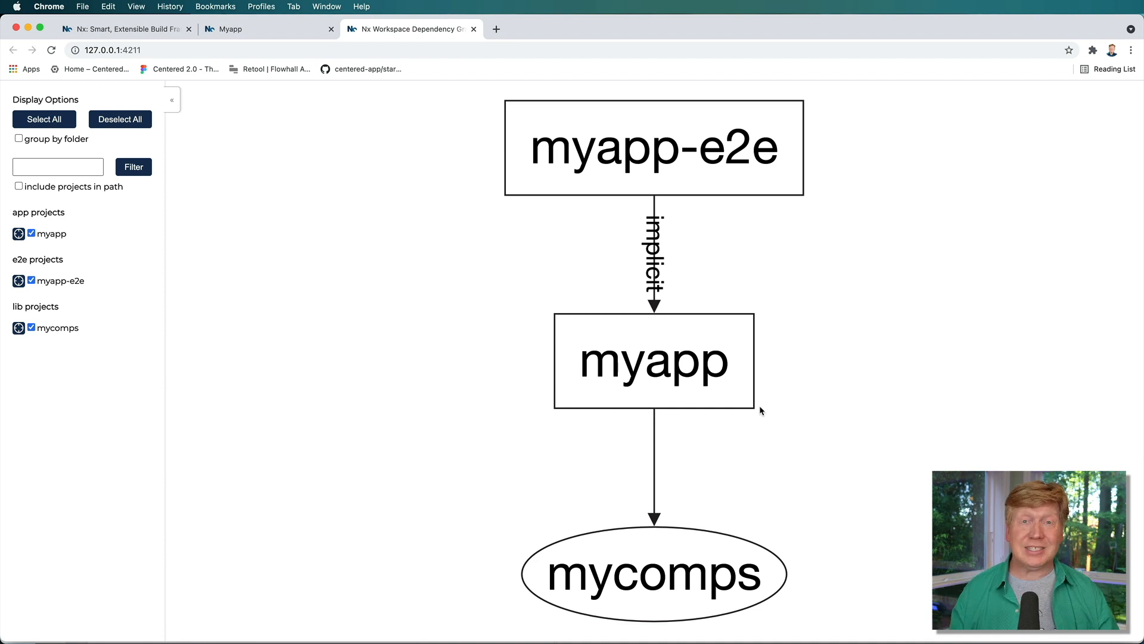
pyautogui.moveTo(576, 98)
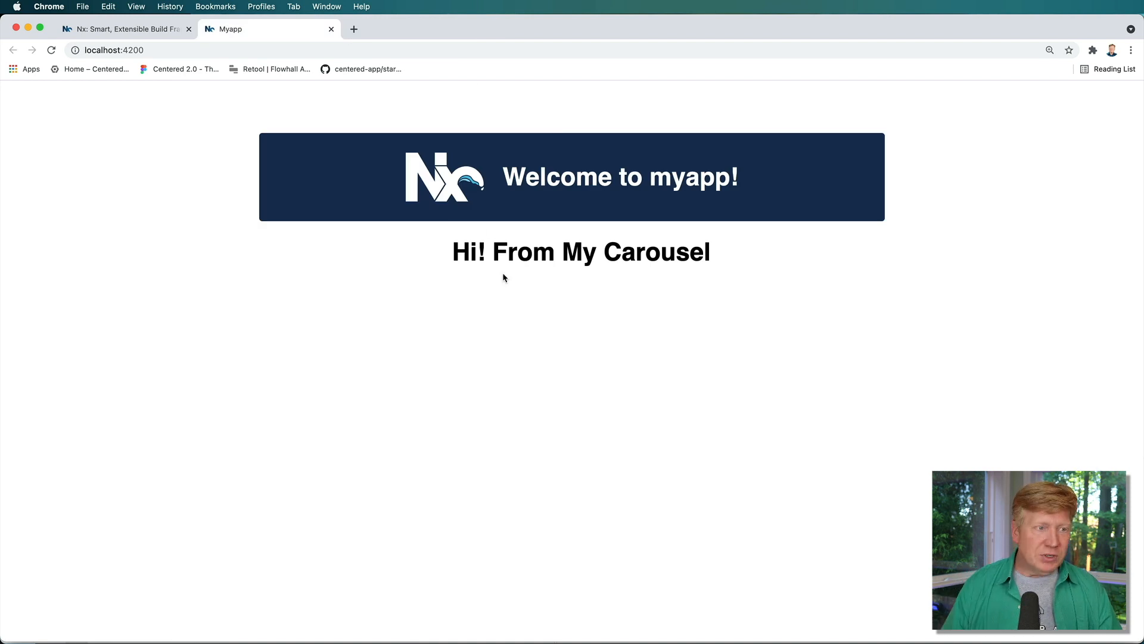
# Search nx.dev for 'storybook' and read the React Storybook plugin guide
pyautogui.click(129, 29)
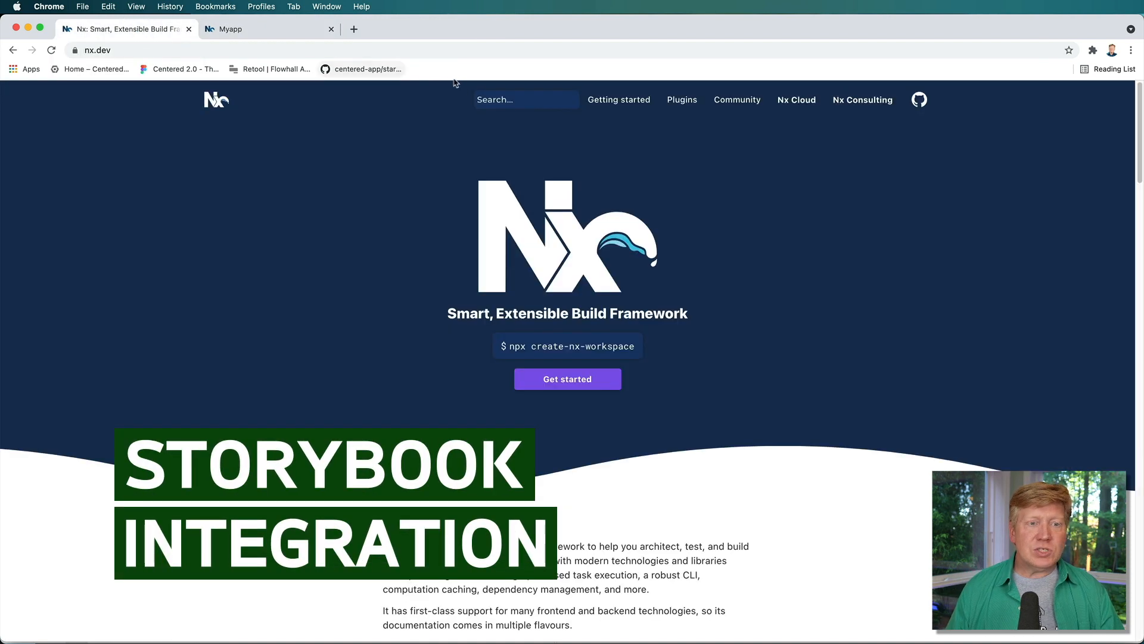
pyautogui.click(525, 100)
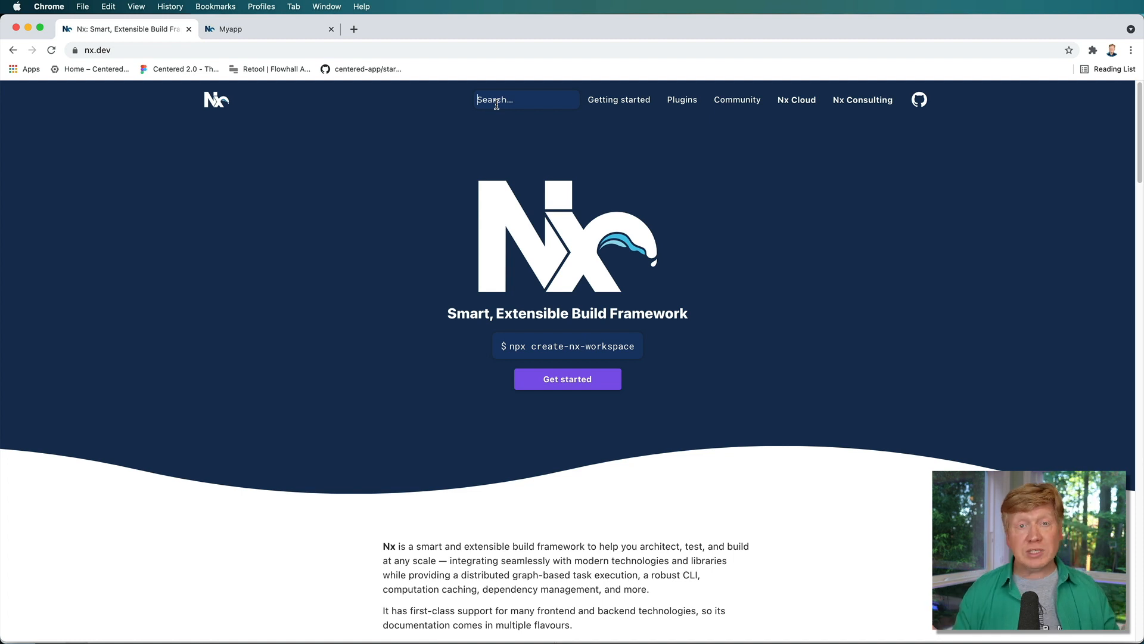
pyautogui.write('store')
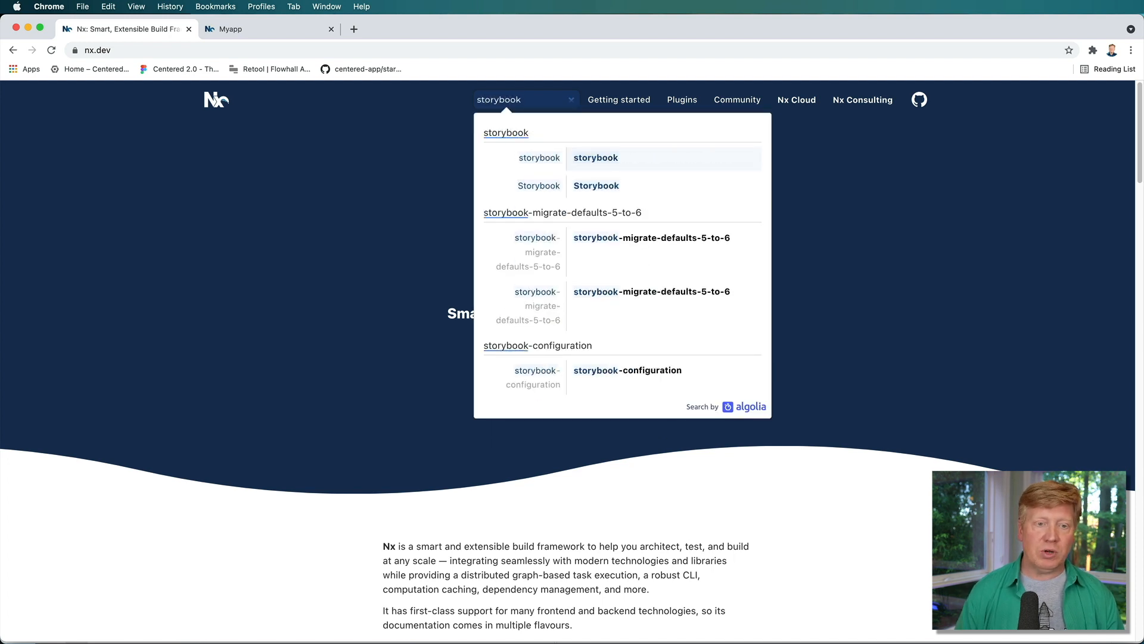
pyautogui.click(596, 157)
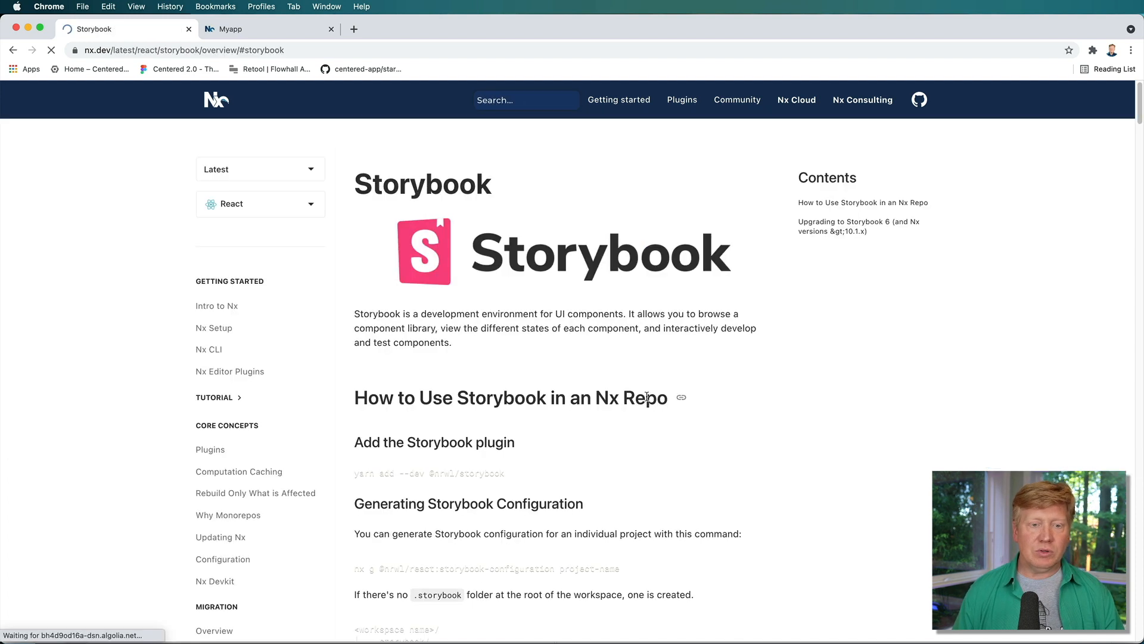
pyautogui.scroll(-3)
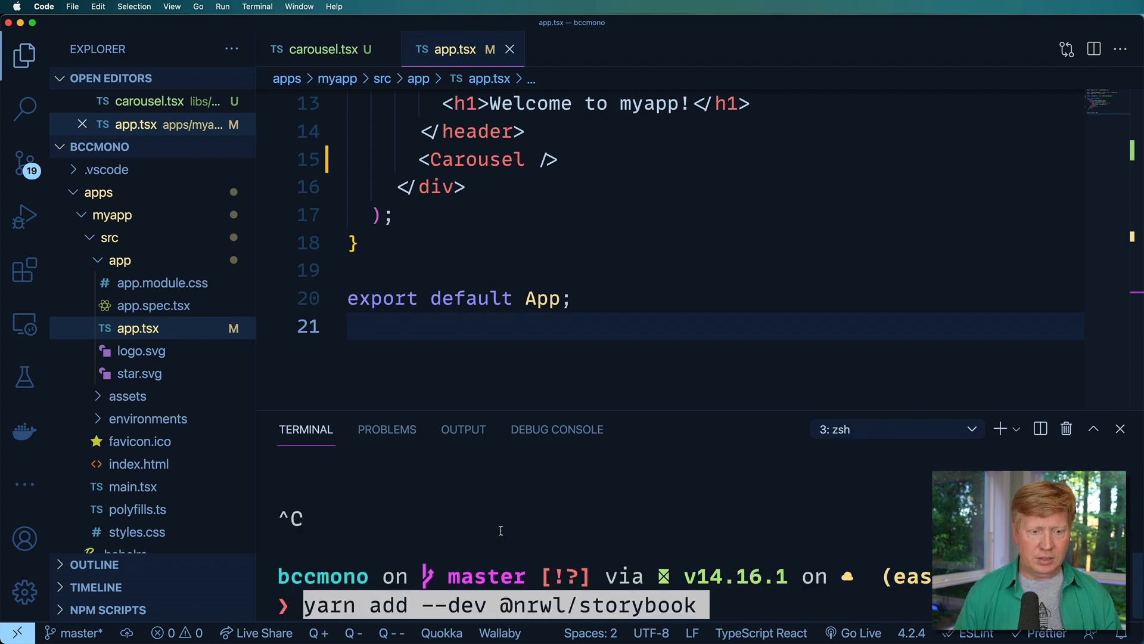
pyautogui.press('Enter')
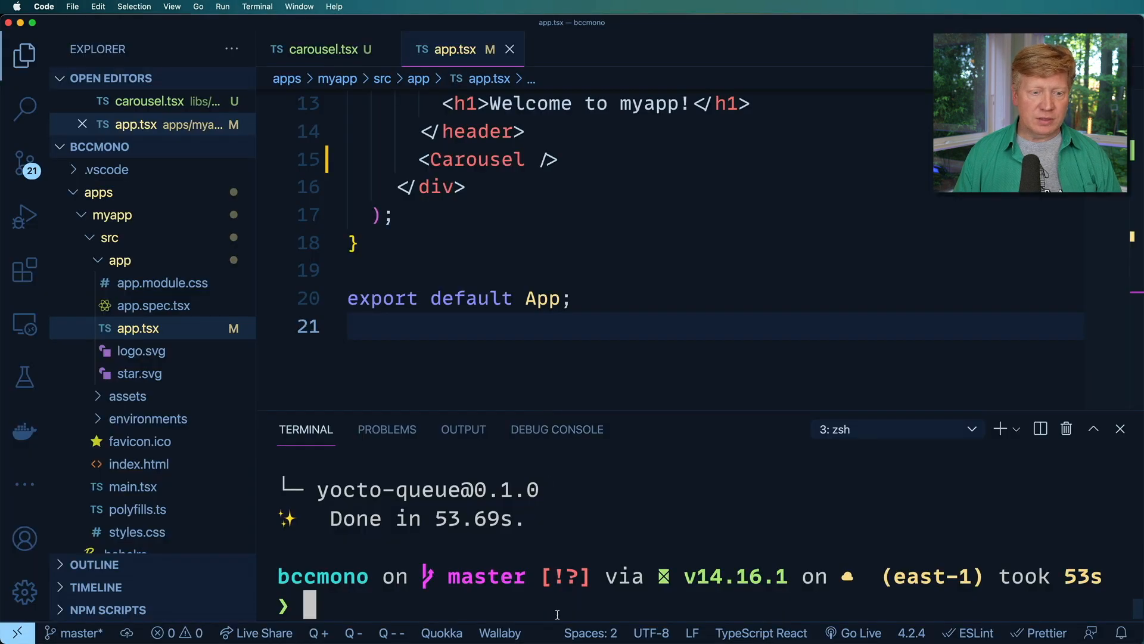
pyautogui.write('nx g @nrwl/react:storybook-configuration mycomps')
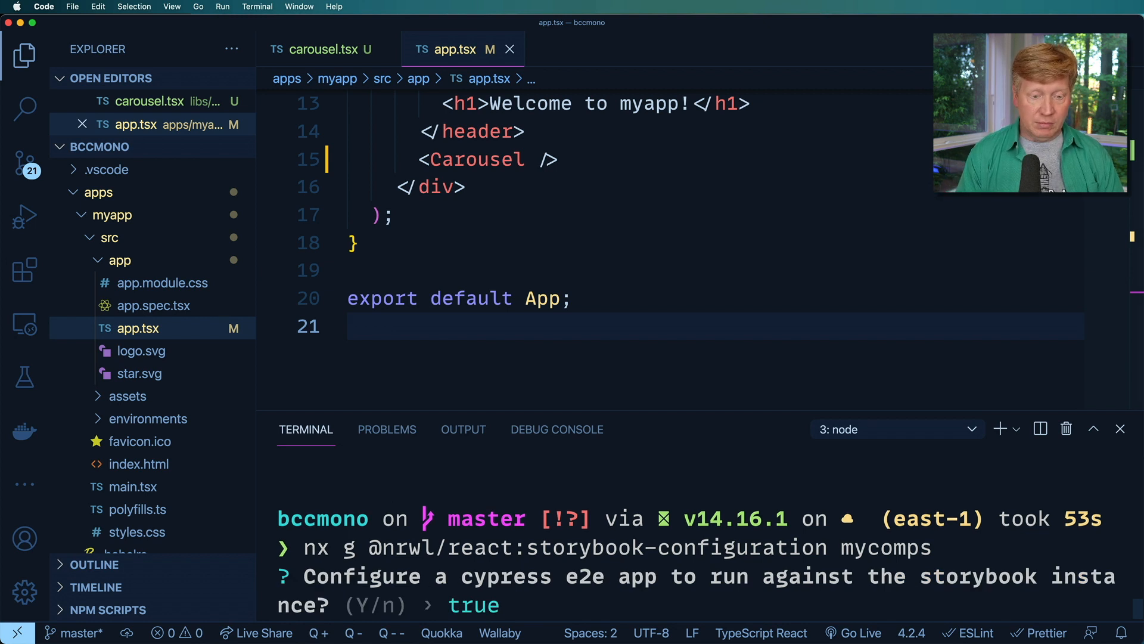
pyautogui.press('Enter')
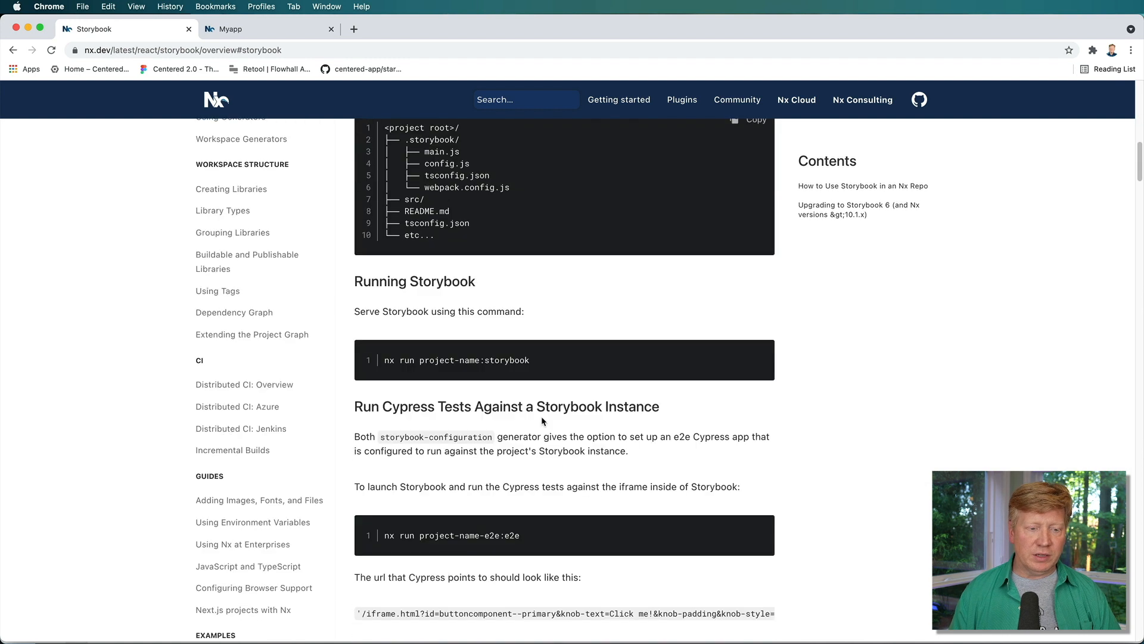
# Run nx run mycomps:storybook to serve Storybook at localhost:4400
pyautogui.moveTo(383, 360); pyautogui.dragTo(457, 360)
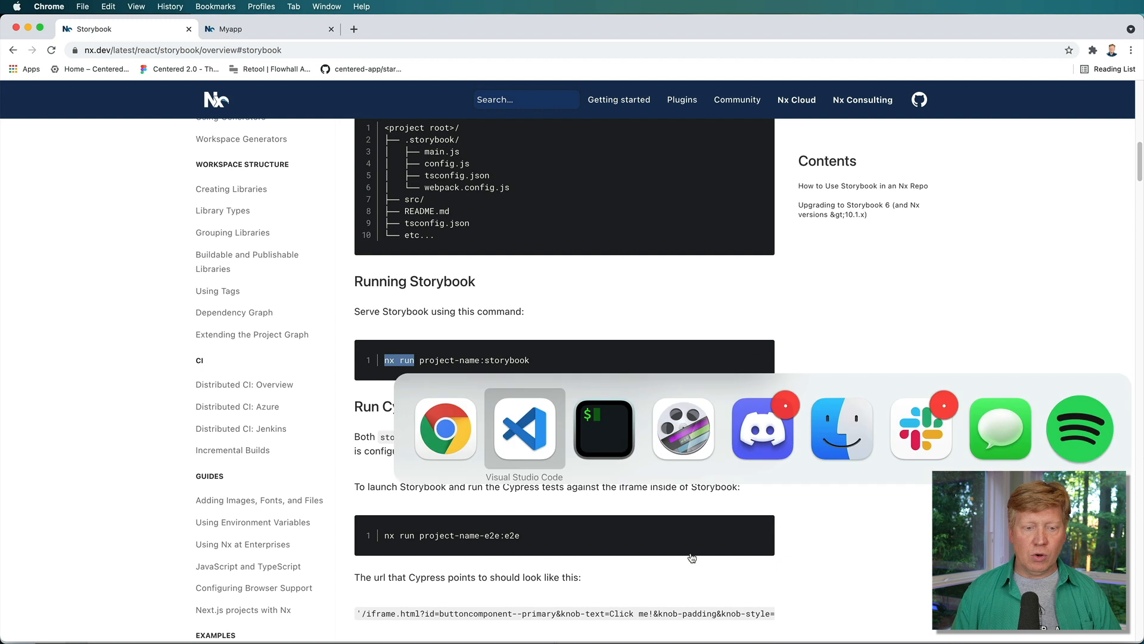
pyautogui.click(524, 428)
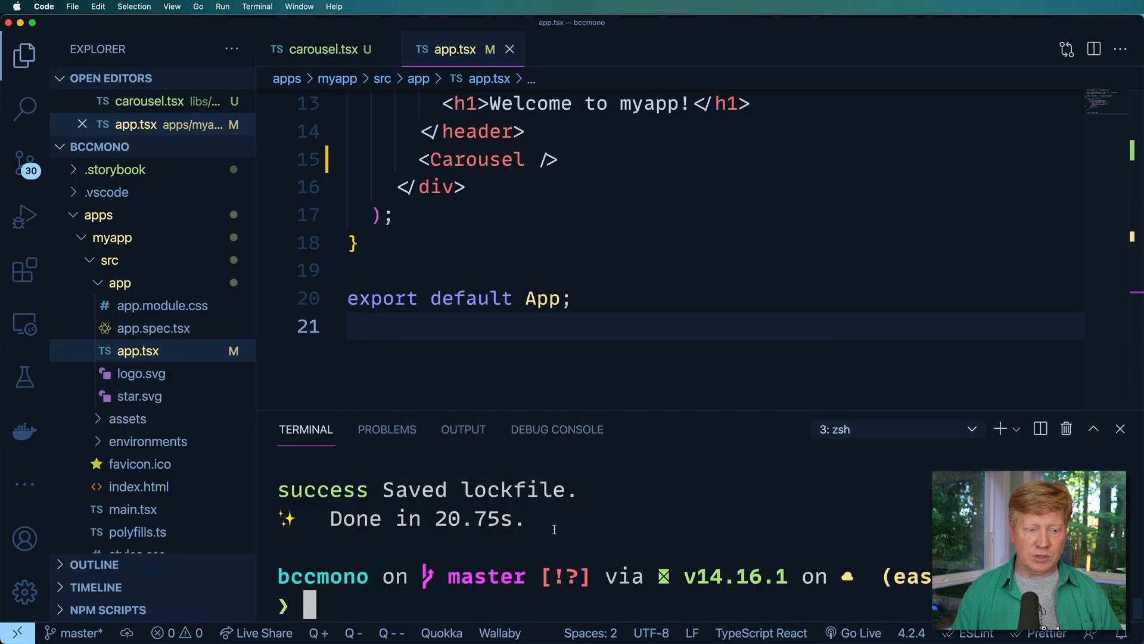
pyautogui.write('nx run')
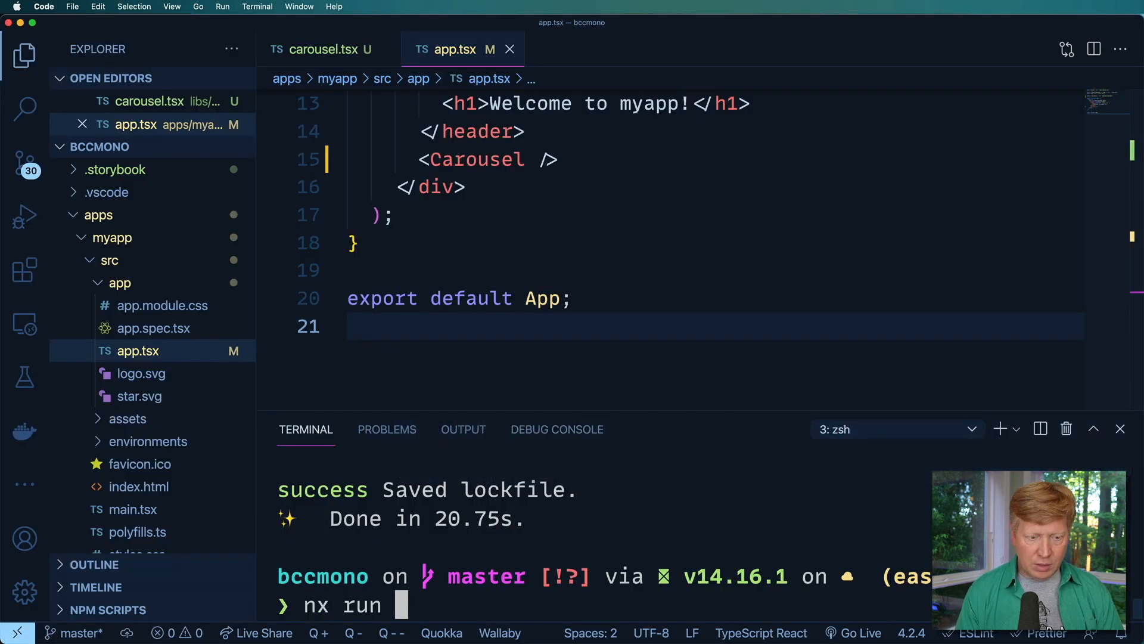
pyautogui.write('mycomps:storyb')
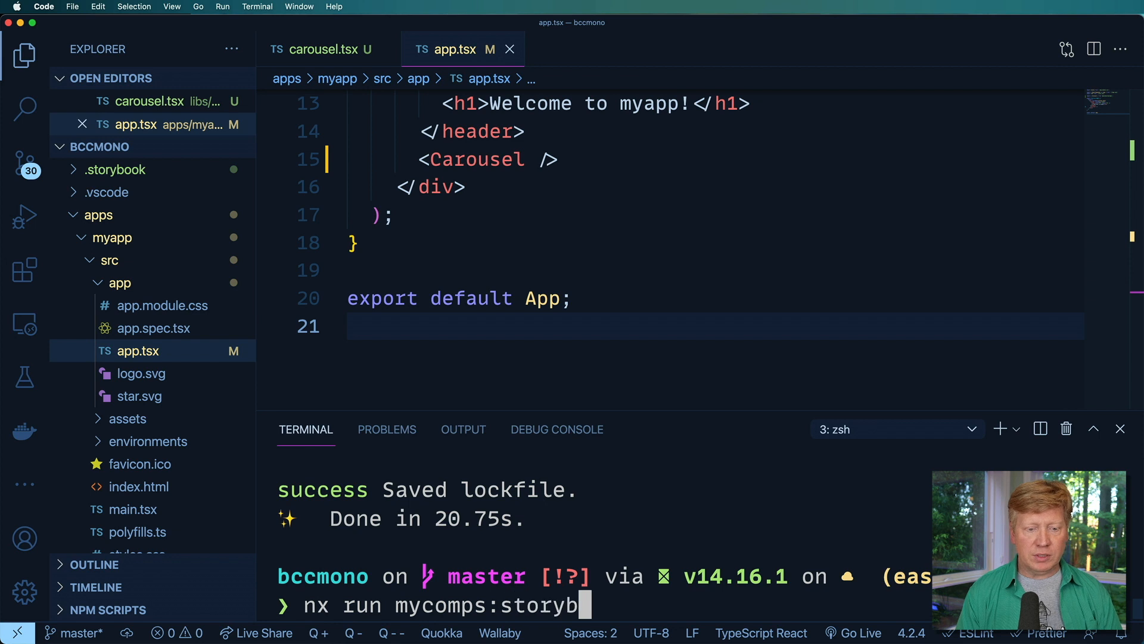
pyautogui.press('Enter')
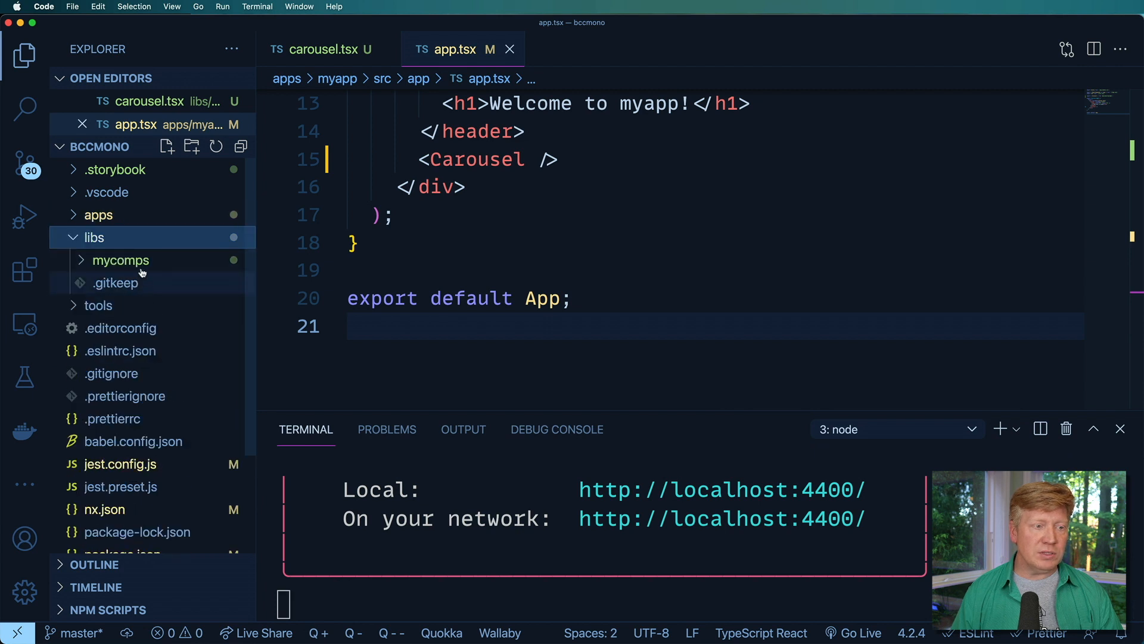
# Edit carousel.tsx so the h1 reads 'Hi! From My Carousel- Live update???' and see Storybook refresh
pyautogui.click(121, 260)
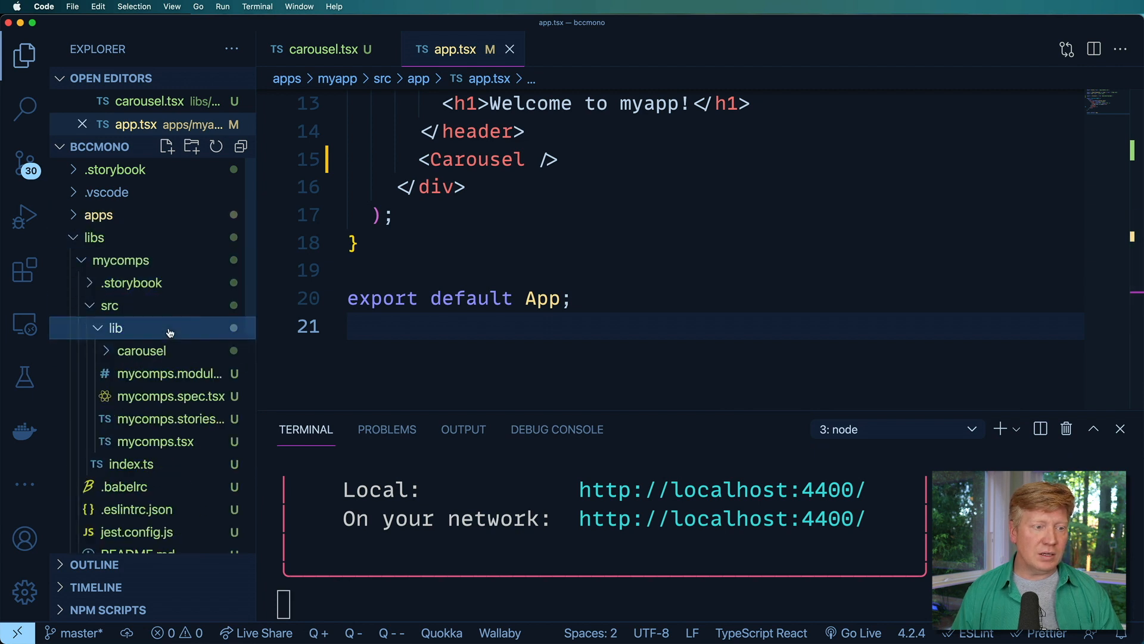
pyautogui.click(142, 350)
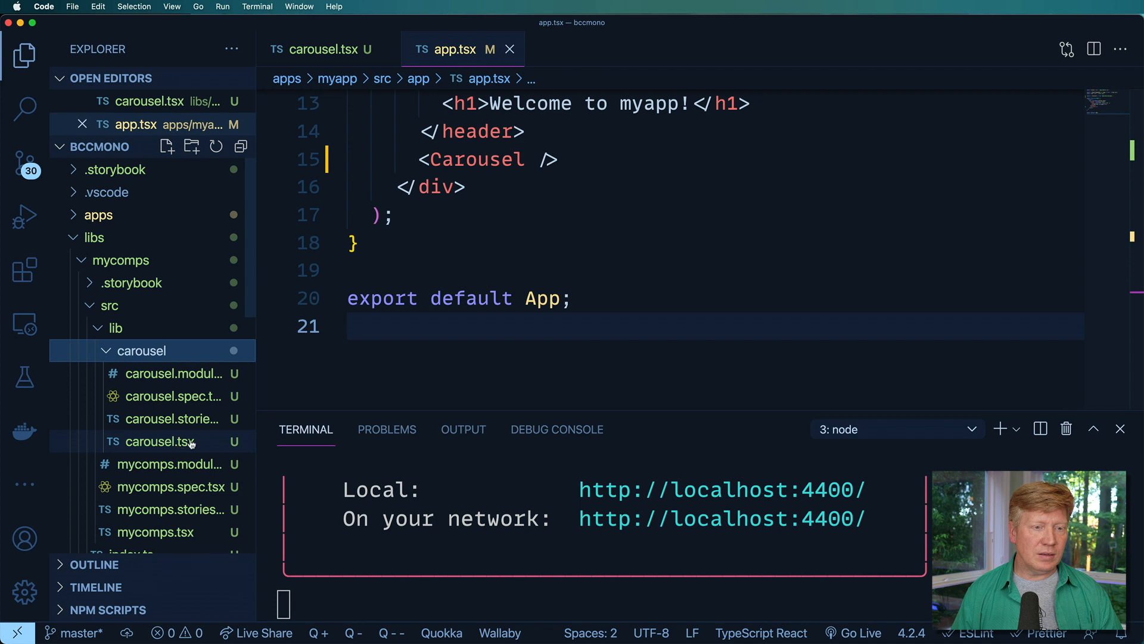
pyautogui.click(159, 441)
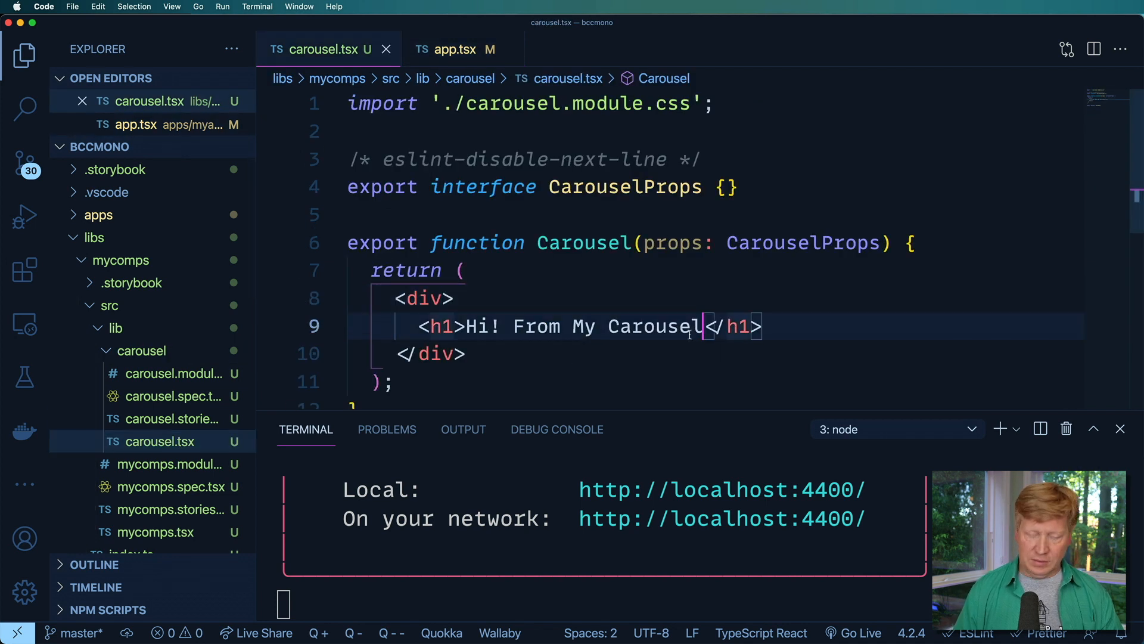
pyautogui.write('- Live update')
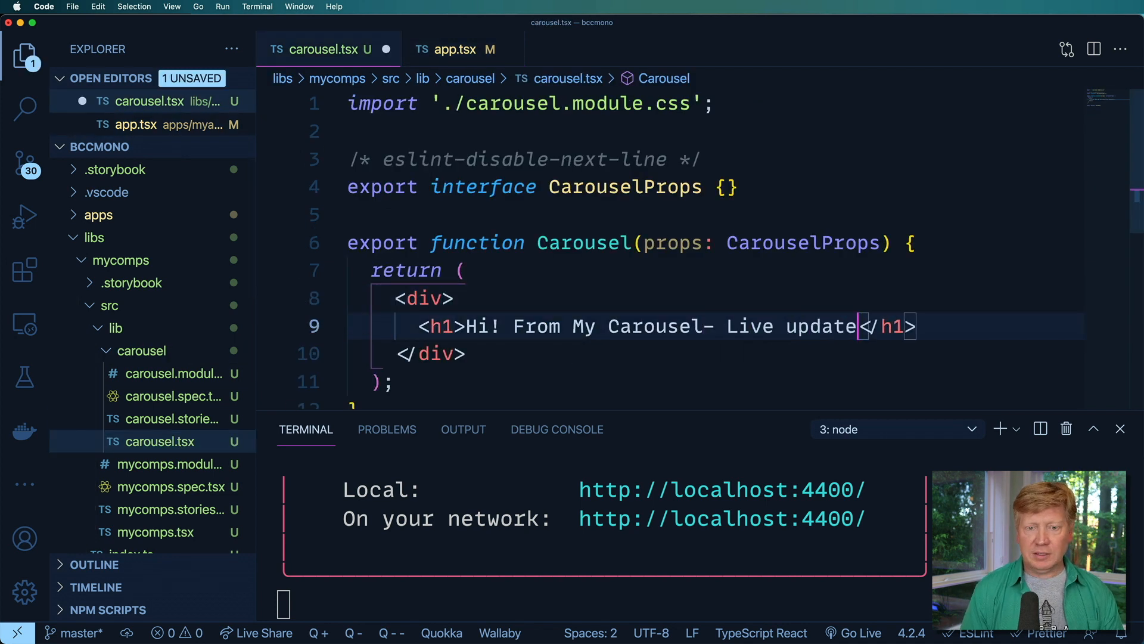
pyautogui.write('???')
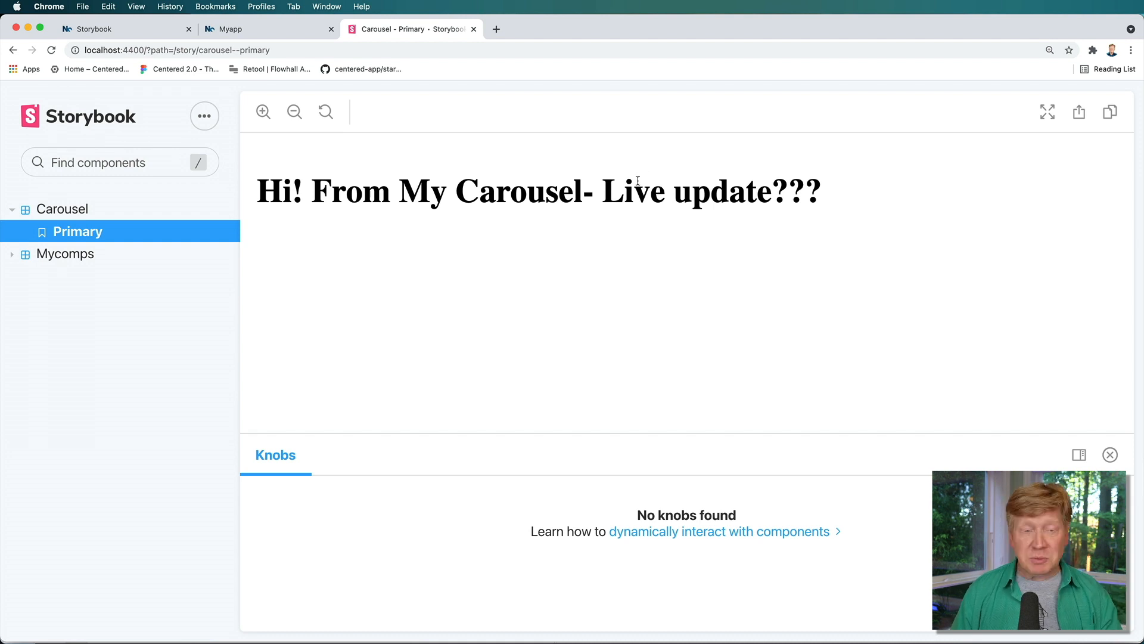
# View myapp at localhost:4200 showing the updated carousel heading
pyautogui.click(250, 29)
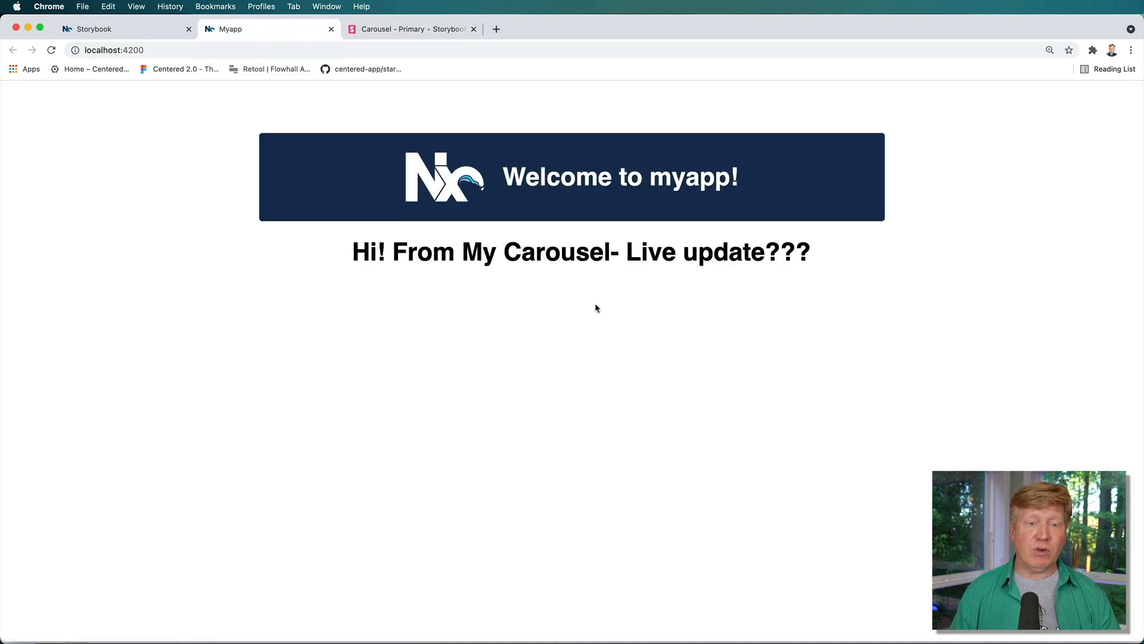
pyautogui.moveTo(582, 276)
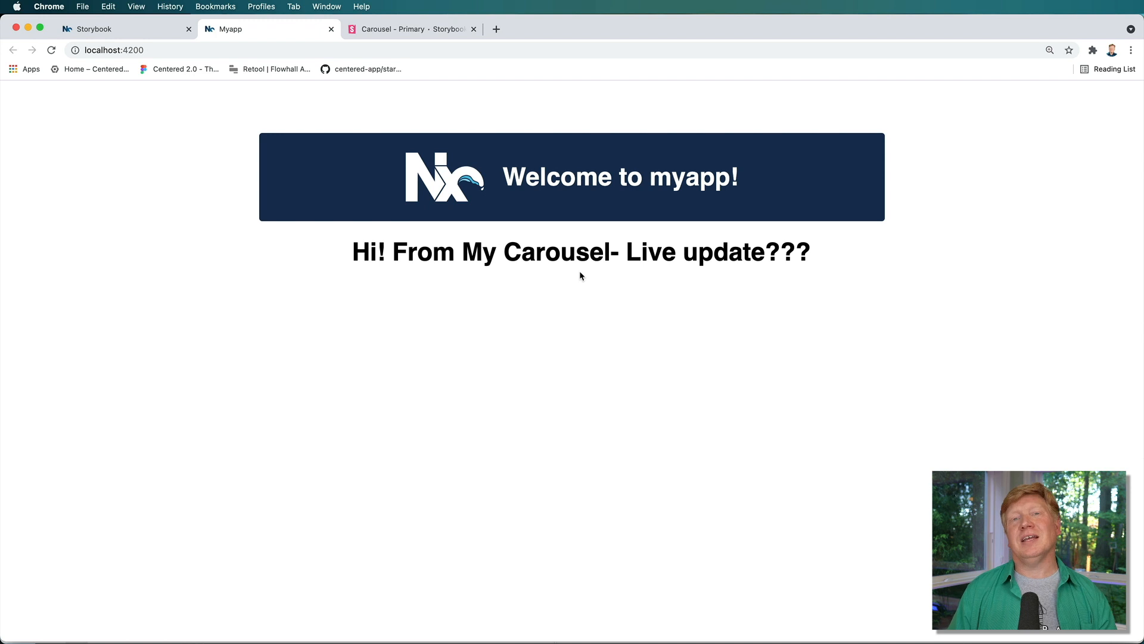